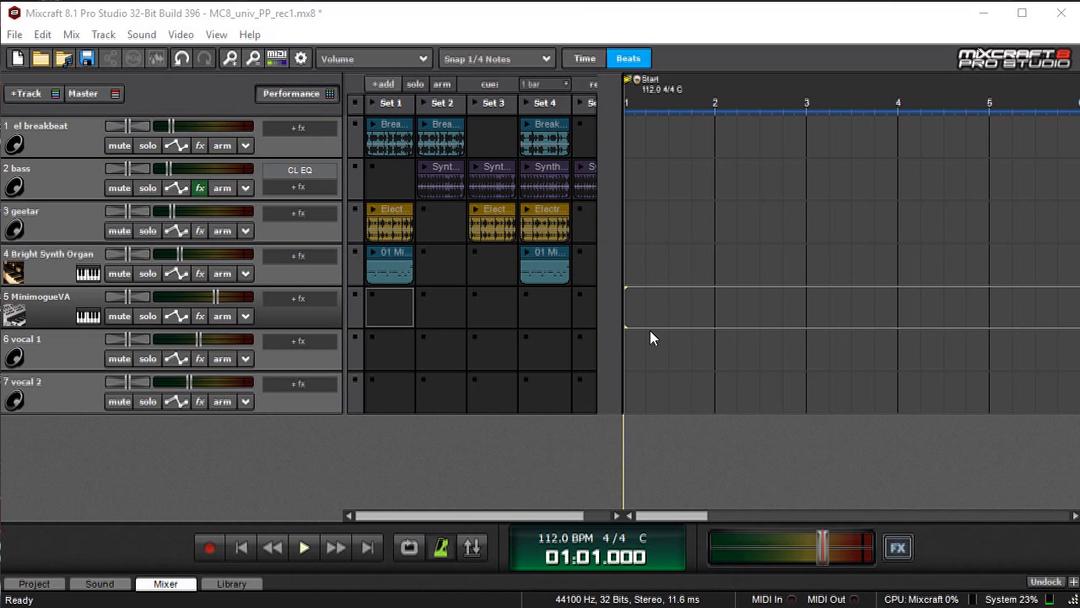
{"action": "mouse_move", "coordinate": [459, 307]}
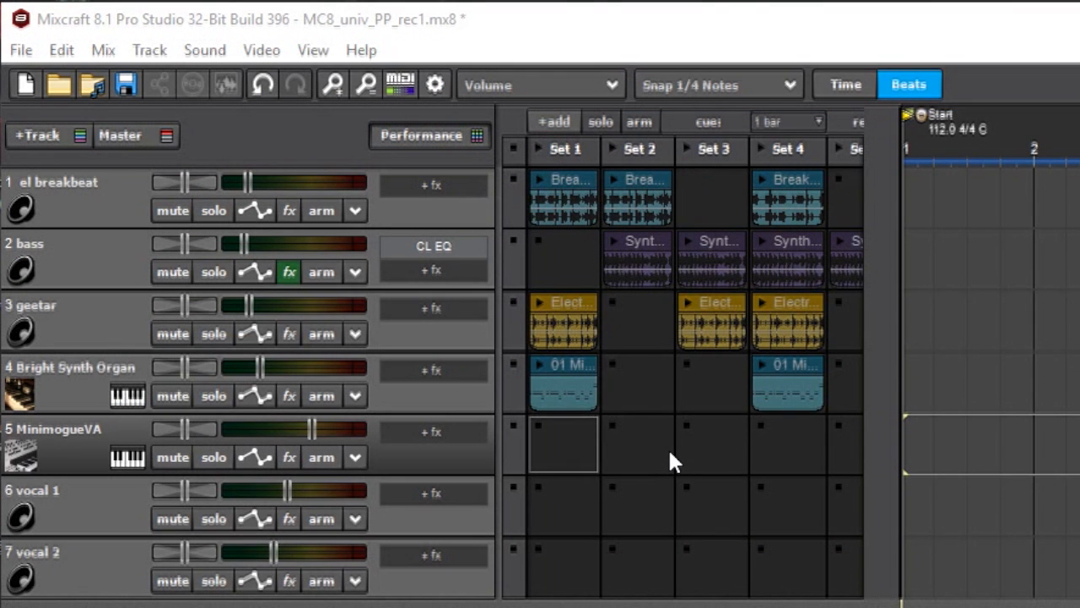
{"action": "mouse_move", "coordinate": [638, 412]}
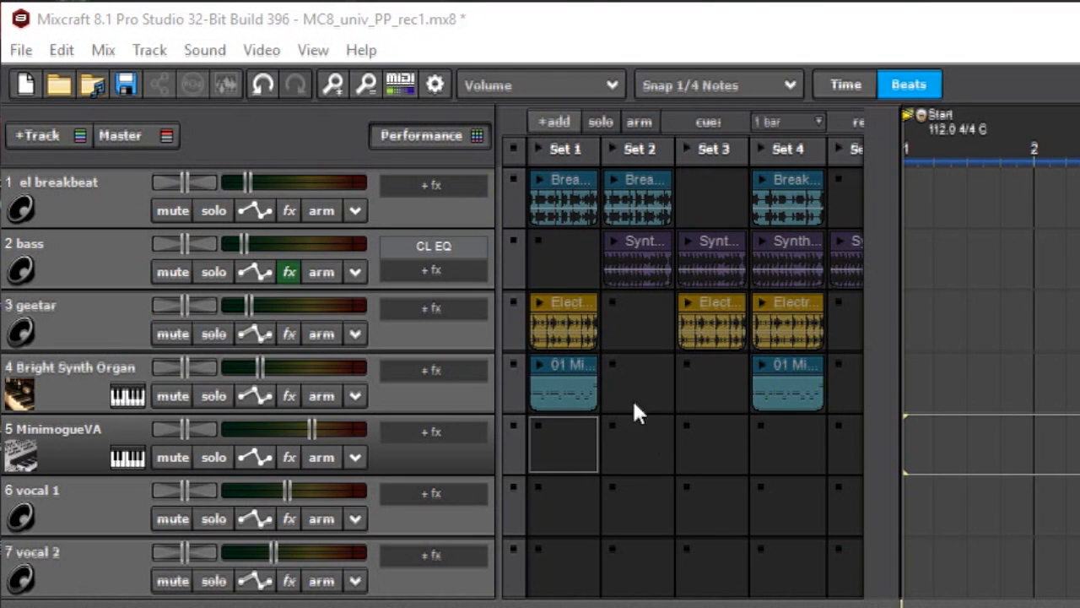
- Hide and re-show the clip set grid, then view the slot recording length choices (2 bars)
{"action": "left_click", "coordinate": [420, 135]}
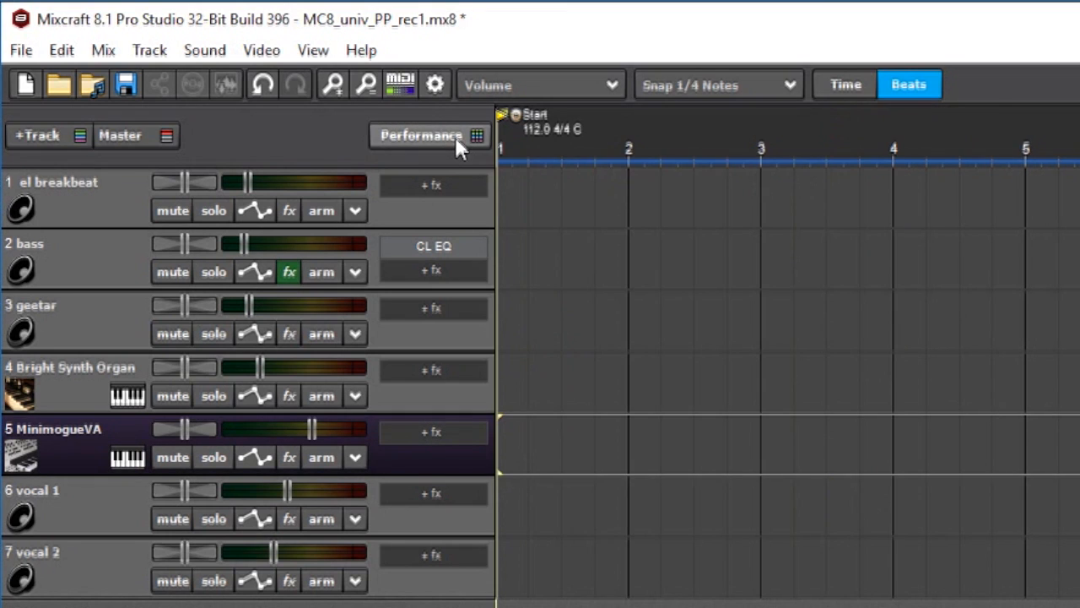
{"action": "left_click", "coordinate": [420, 135]}
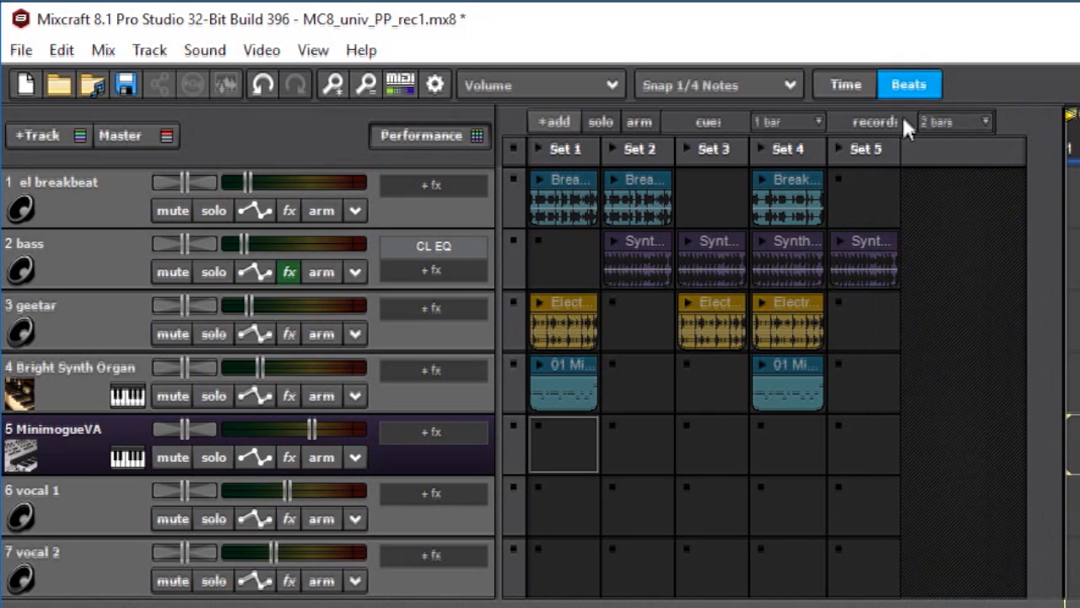
{"action": "left_click", "coordinate": [953, 121]}
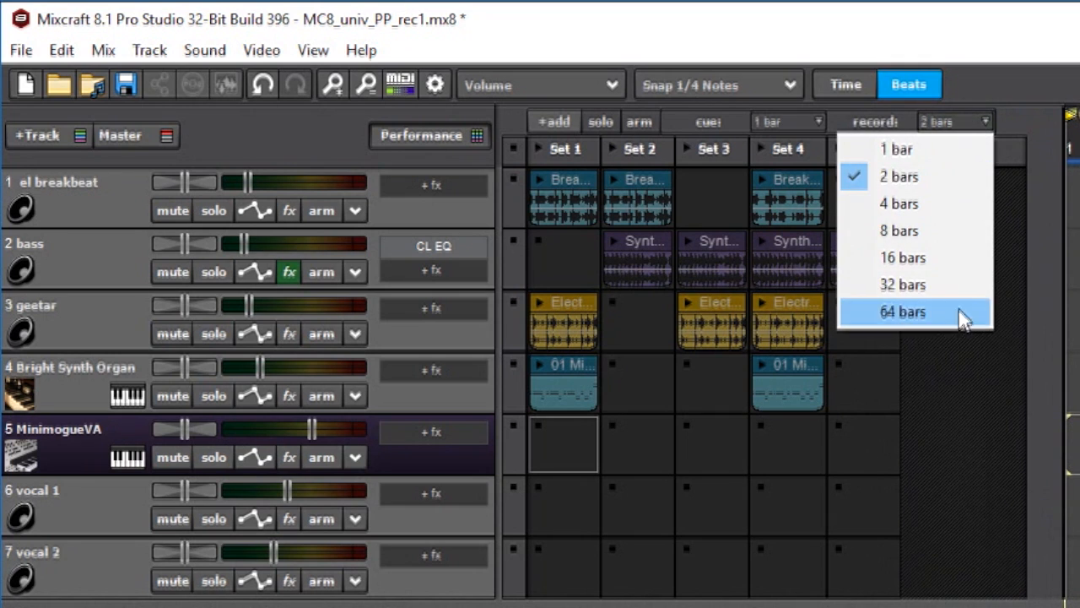
{"action": "mouse_move", "coordinate": [591, 442]}
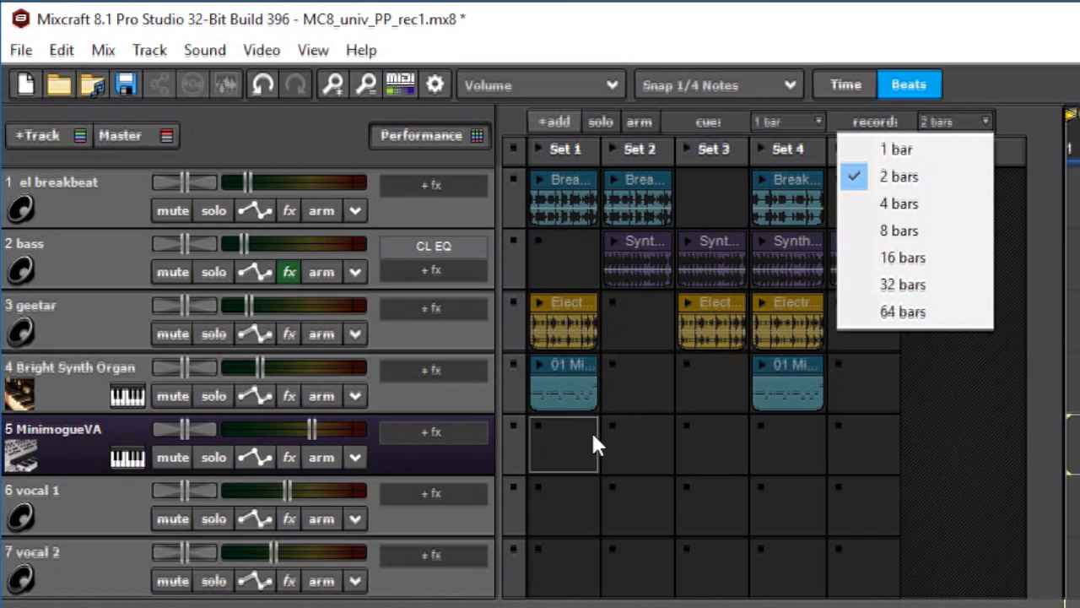
{"action": "mouse_move", "coordinate": [577, 456]}
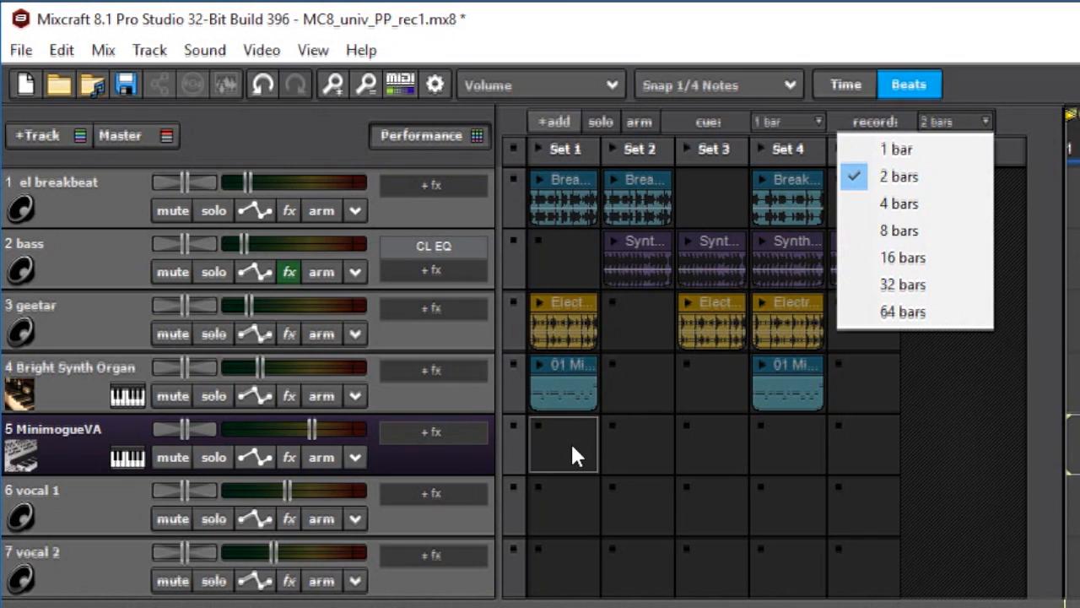
{"action": "mouse_move", "coordinate": [896, 148]}
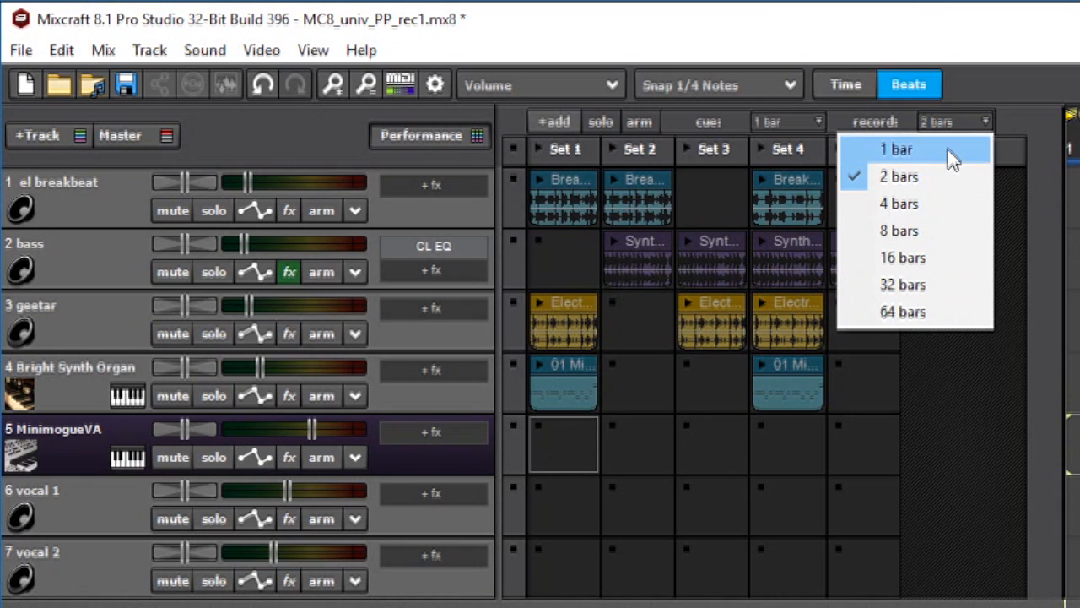
- Keep the 2-bar recording length and dismiss the MiniMogue VA synth window
{"action": "left_click", "coordinate": [898, 148]}
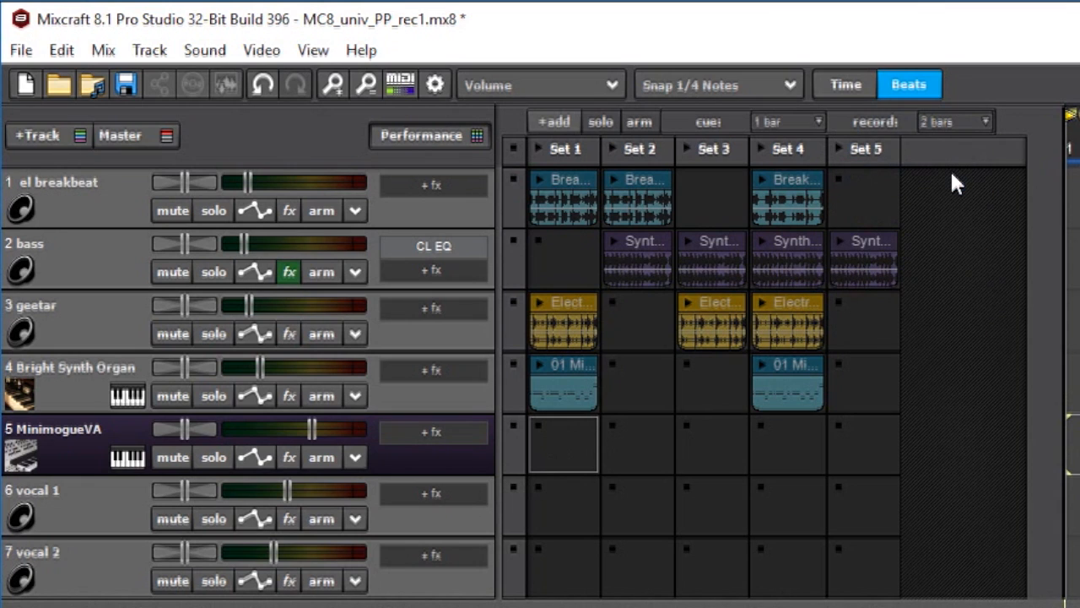
{"action": "mouse_move", "coordinate": [969, 178]}
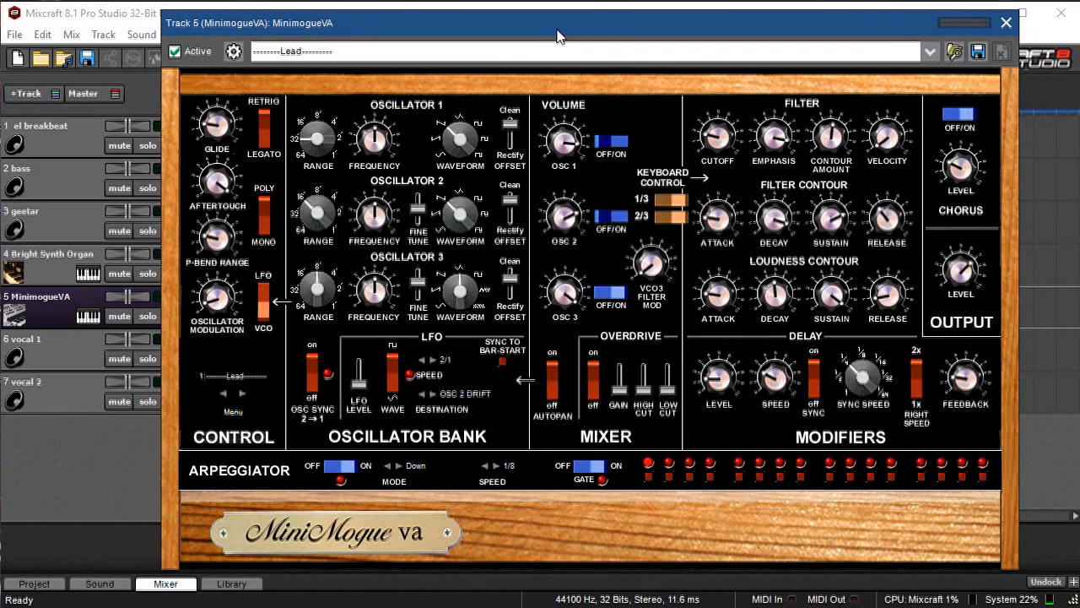
{"action": "left_click", "coordinate": [1006, 24]}
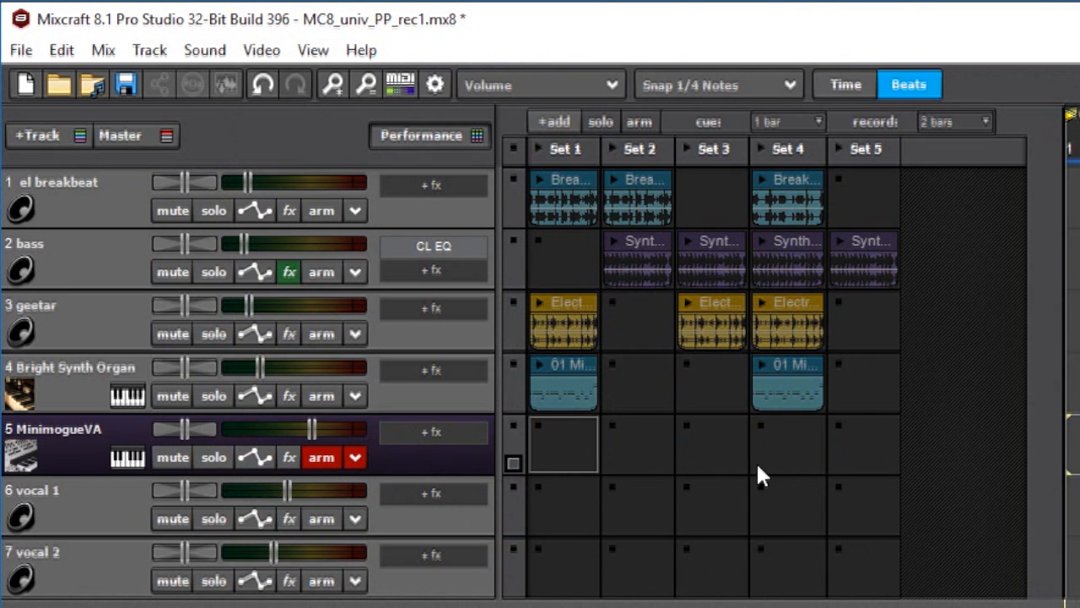
{"action": "mouse_move", "coordinate": [422, 464]}
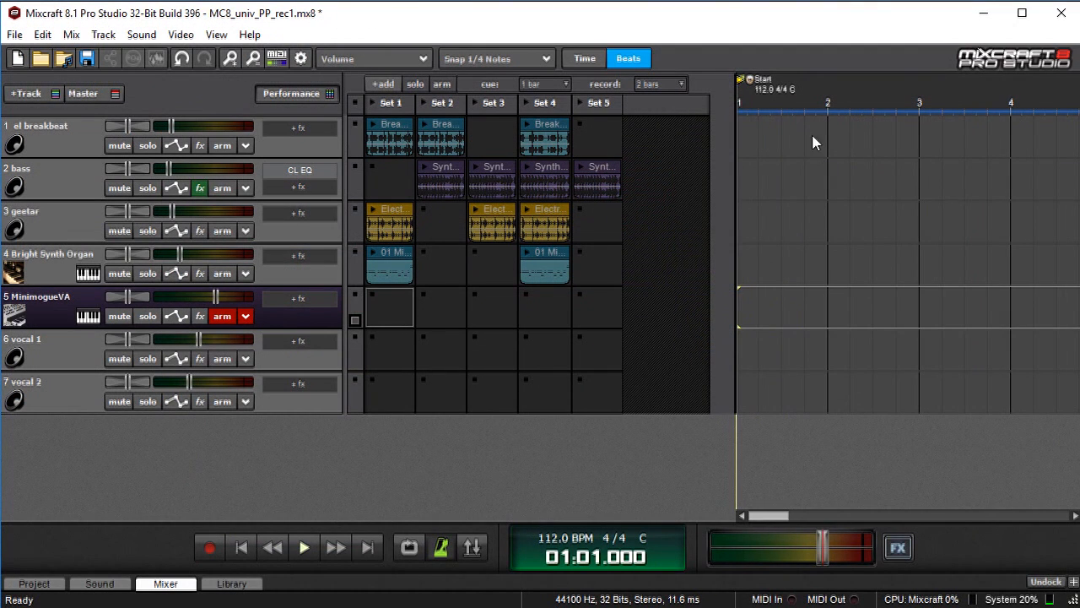
{"action": "mouse_move", "coordinate": [881, 115]}
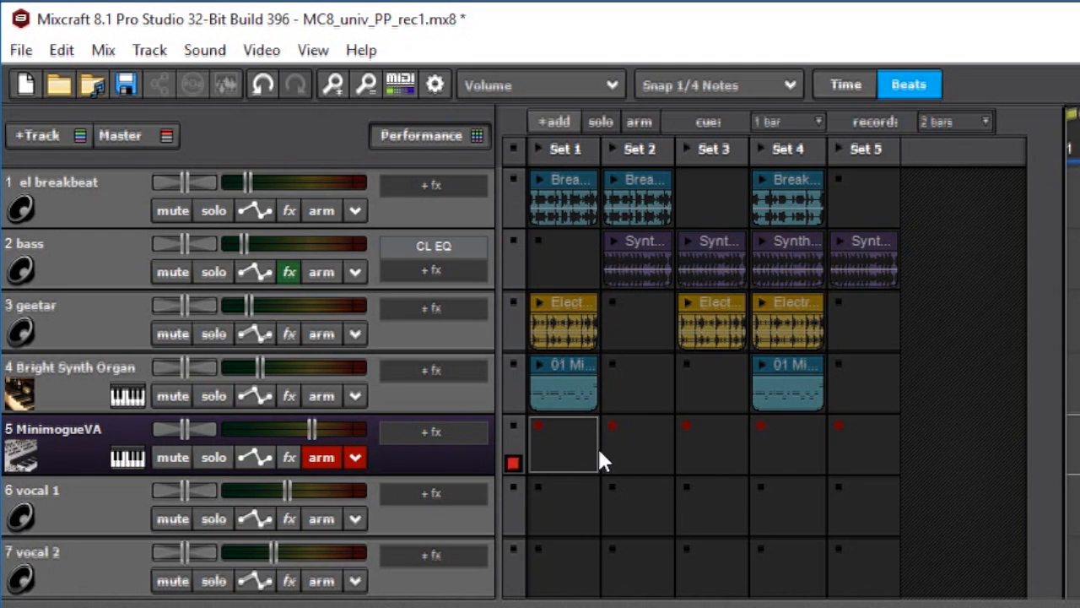
{"action": "mouse_move", "coordinate": [560, 456]}
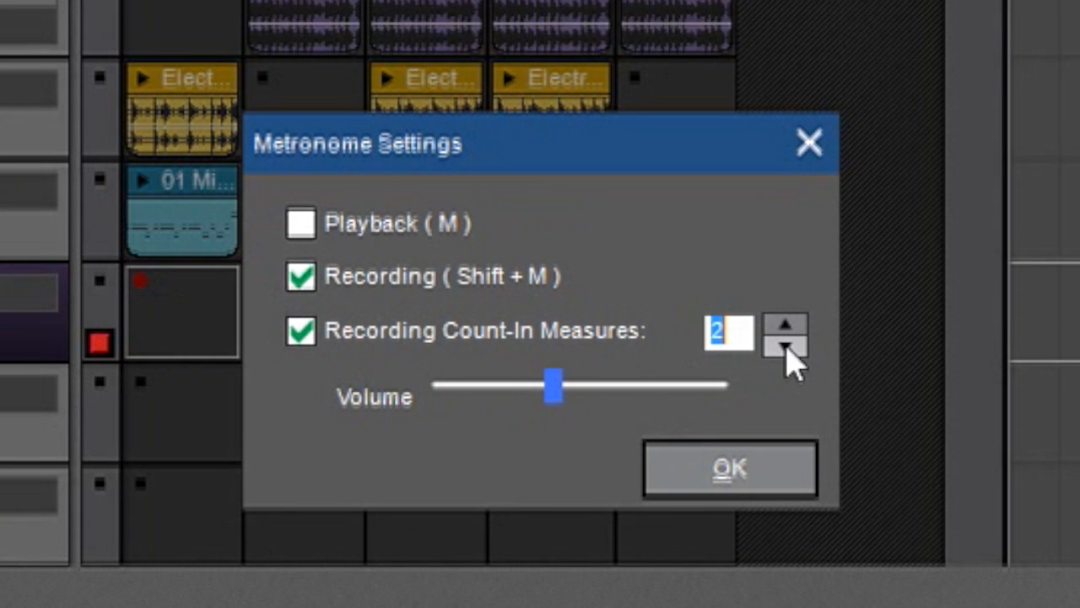
- Lower Recording Count-In Measures from 2 to 1 and confirm the metronome settings
{"action": "left_click", "coordinate": [786, 350]}
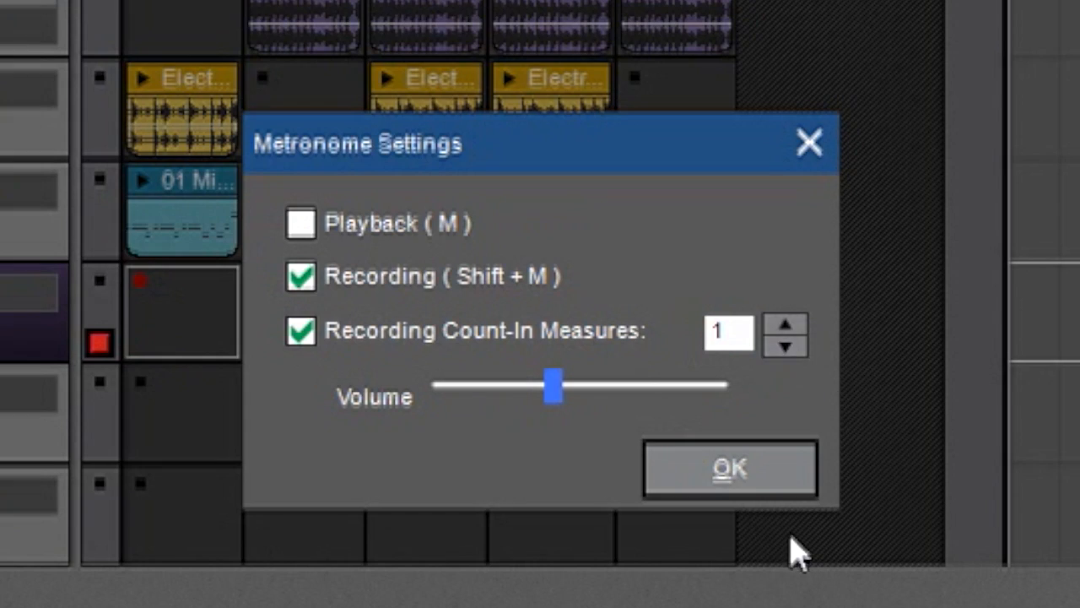
{"action": "left_click", "coordinate": [730, 468]}
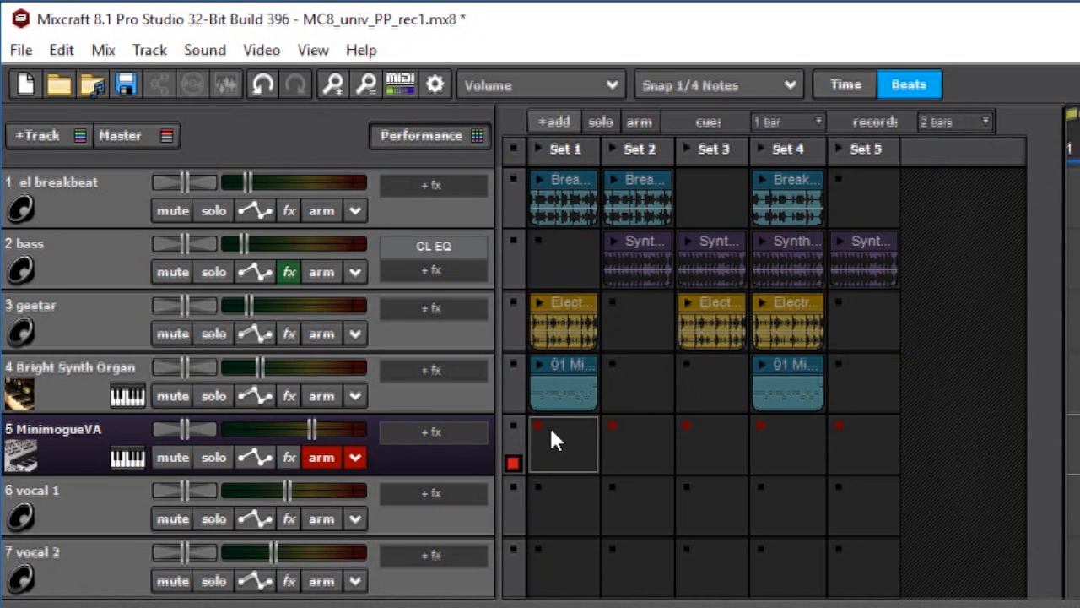
{"action": "mouse_move", "coordinate": [549, 439]}
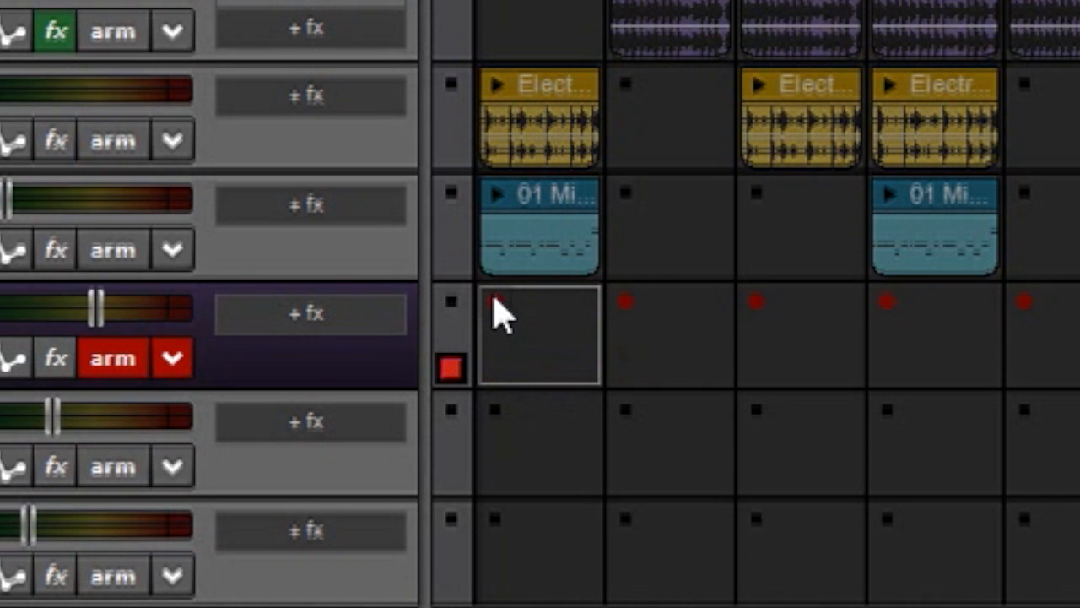
- Record a MIDI part into the MinimogueVA Set 1 slot and stop the recording
{"action": "left_click", "coordinate": [496, 302]}
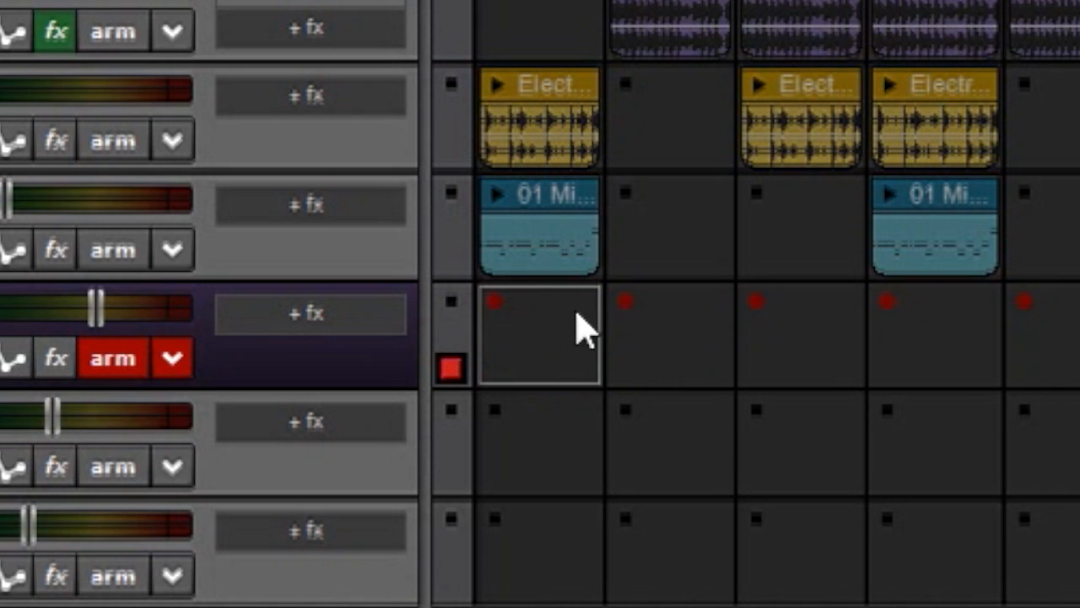
{"action": "mouse_move", "coordinate": [514, 327]}
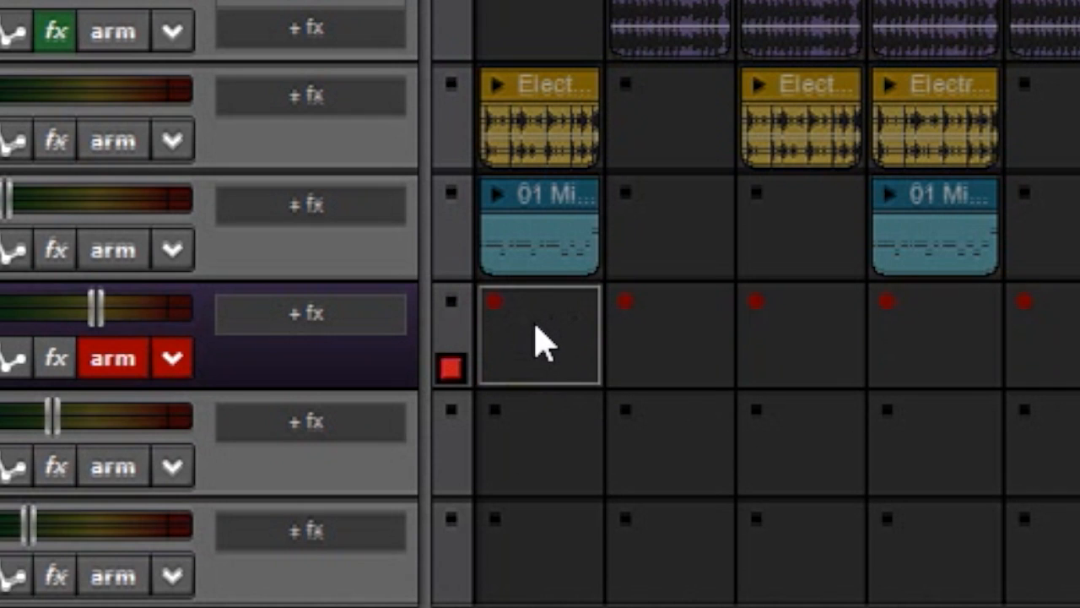
{"action": "left_click", "coordinate": [493, 300]}
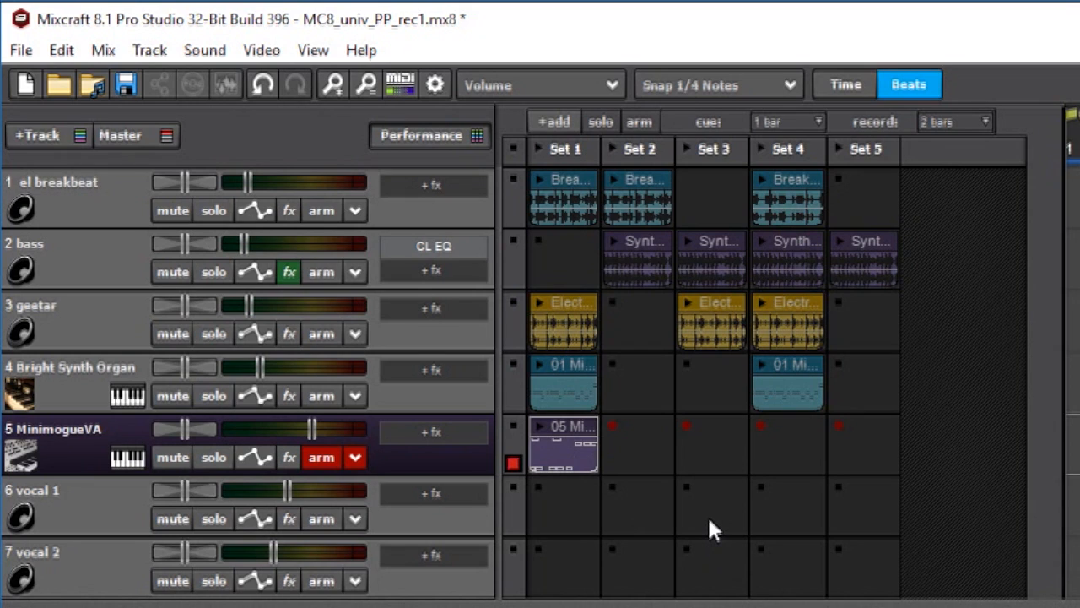
{"action": "mouse_move", "coordinate": [730, 549]}
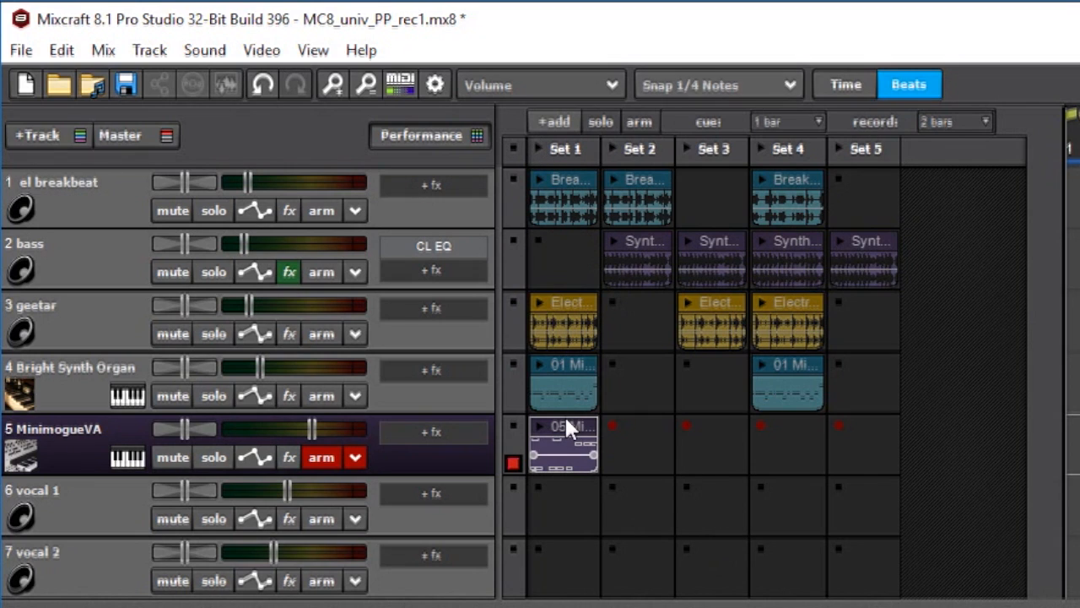
{"action": "mouse_move", "coordinate": [570, 426]}
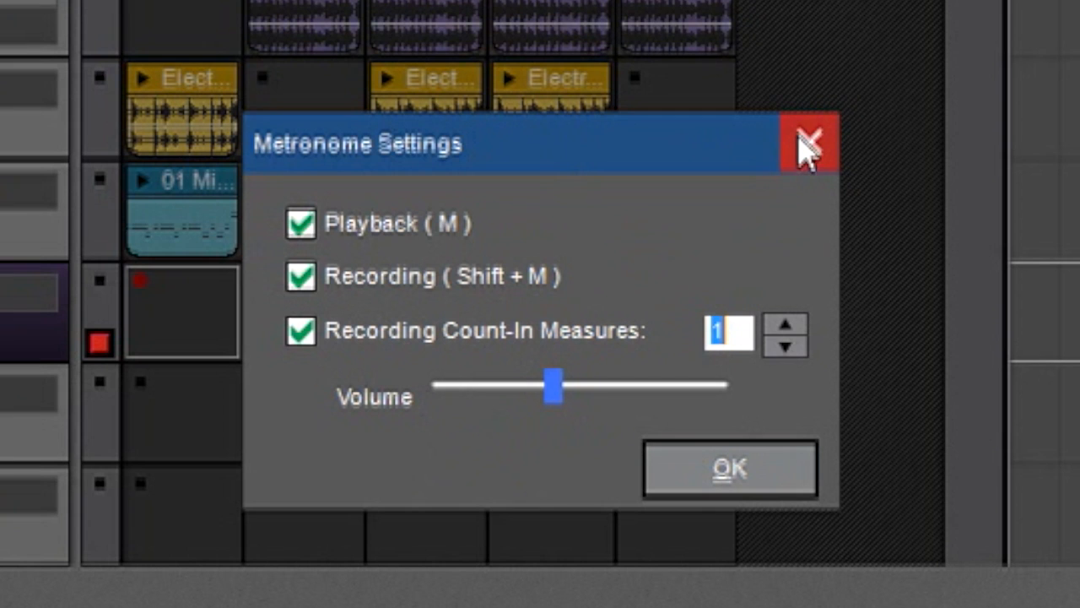
- Dismiss the Metronome Settings dialog after enabling the playback click
{"action": "left_click", "coordinate": [807, 142]}
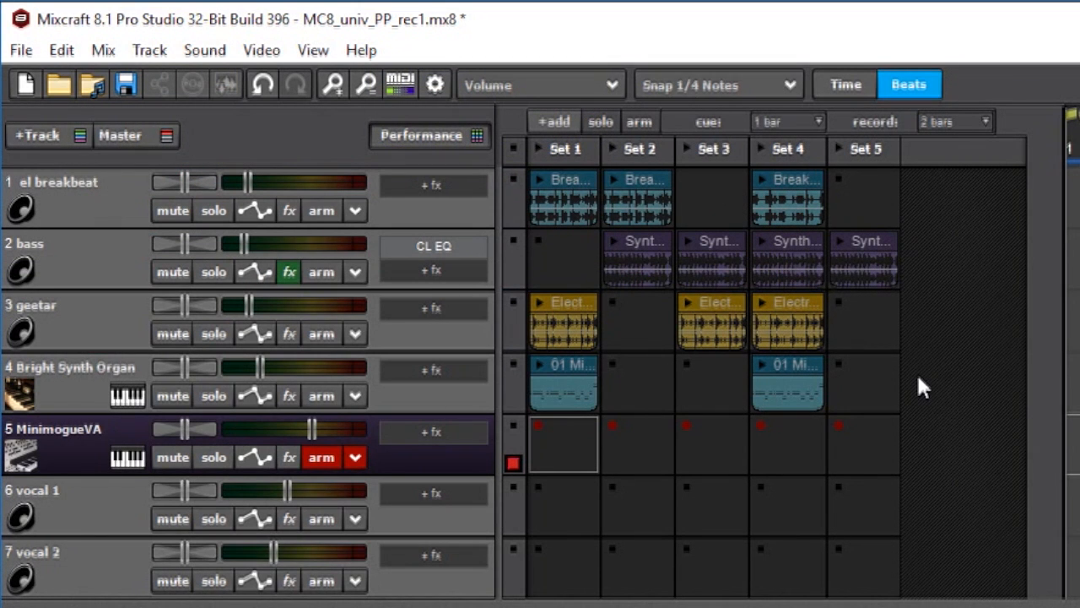
{"action": "mouse_move", "coordinate": [709, 121]}
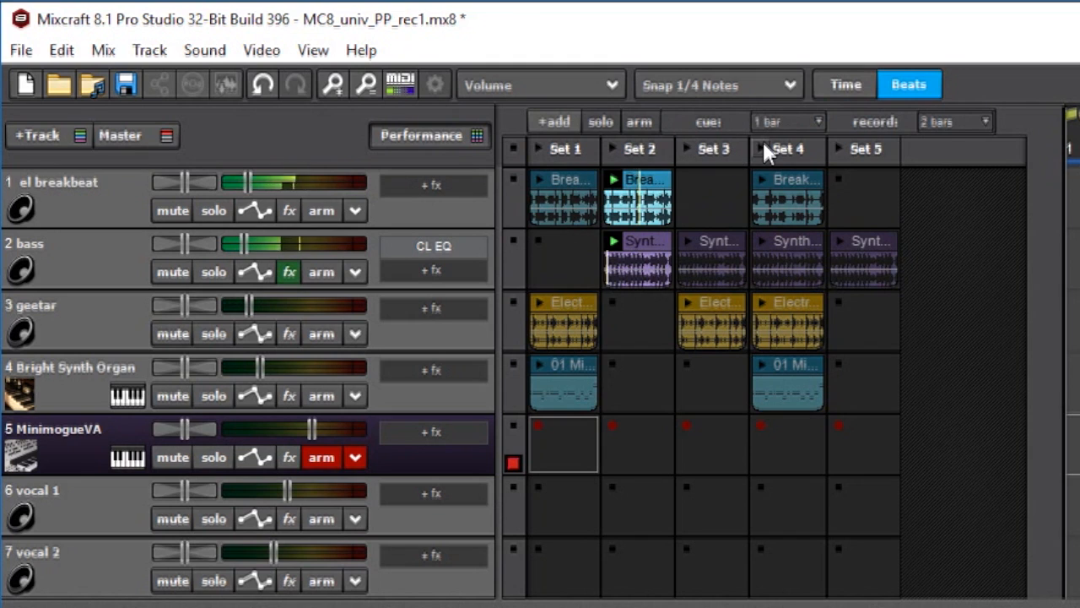
{"action": "mouse_move", "coordinate": [540, 150]}
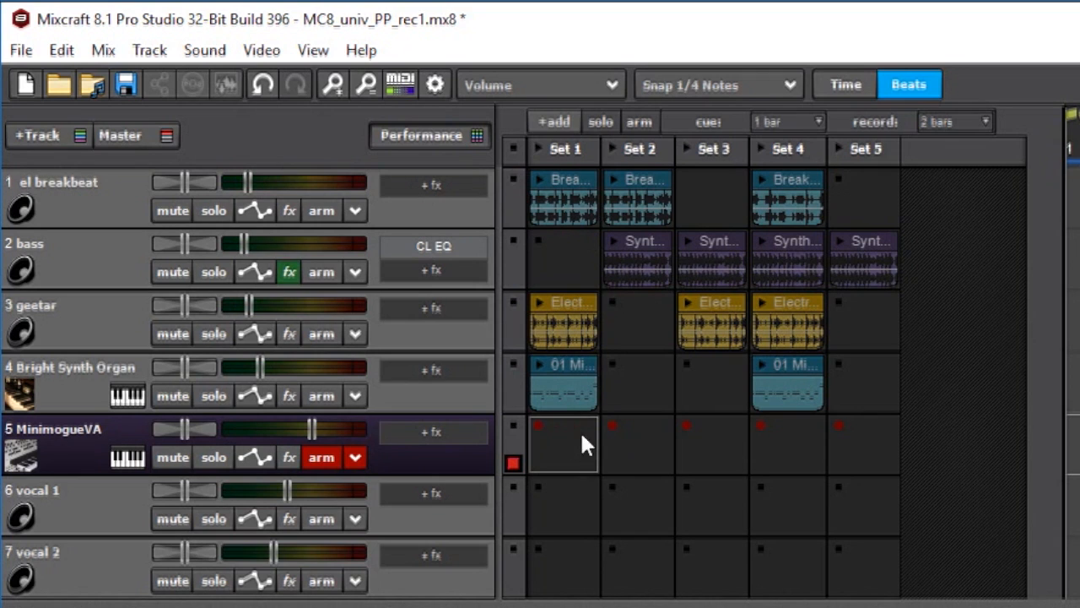
{"action": "mouse_move", "coordinate": [608, 481]}
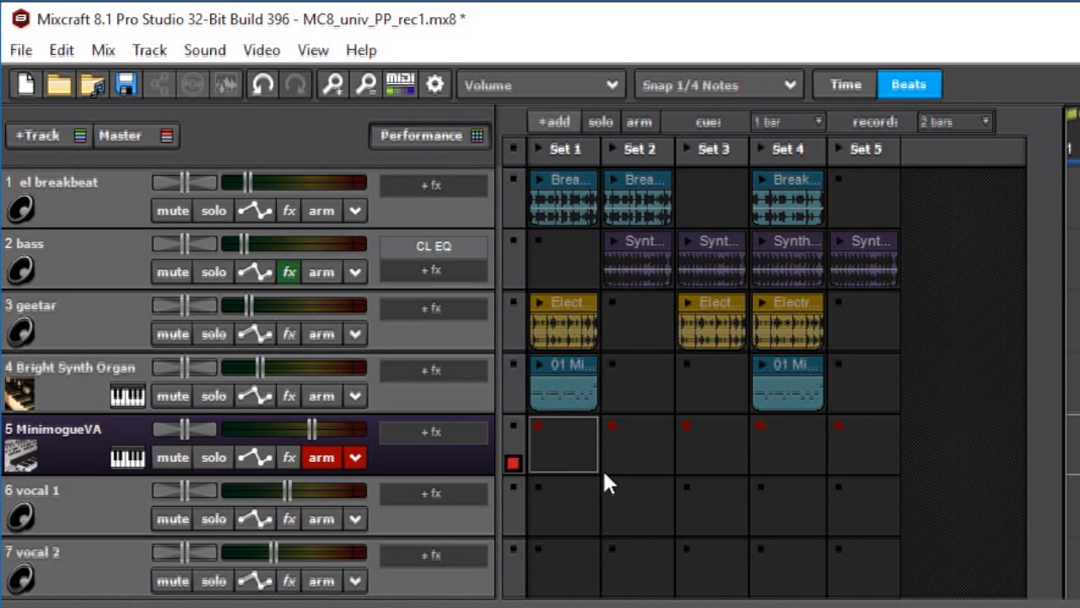
{"action": "mouse_move", "coordinate": [540, 432]}
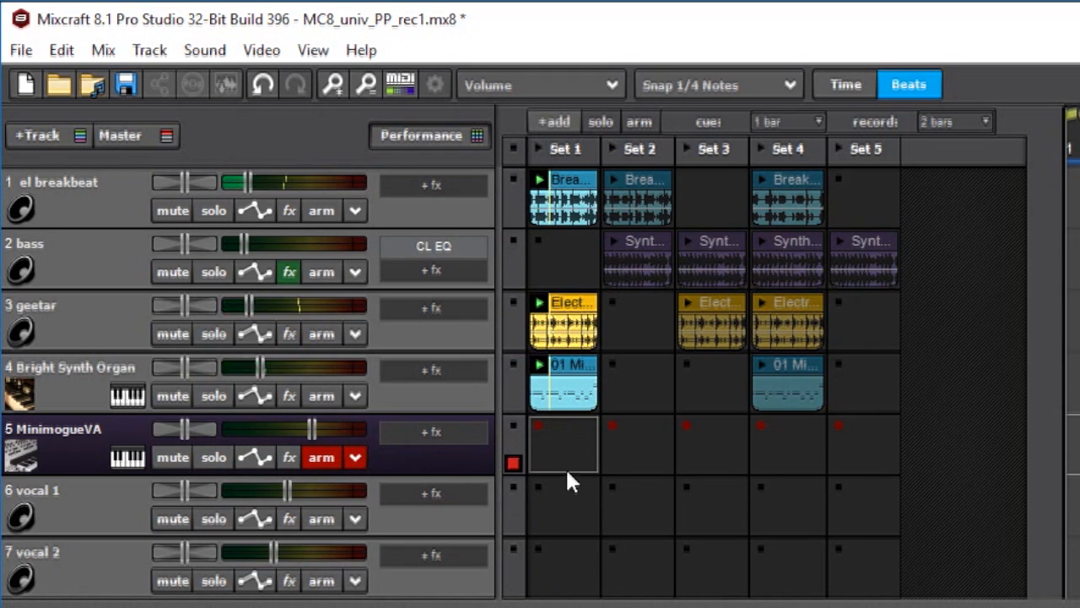
{"action": "mouse_move", "coordinate": [543, 435]}
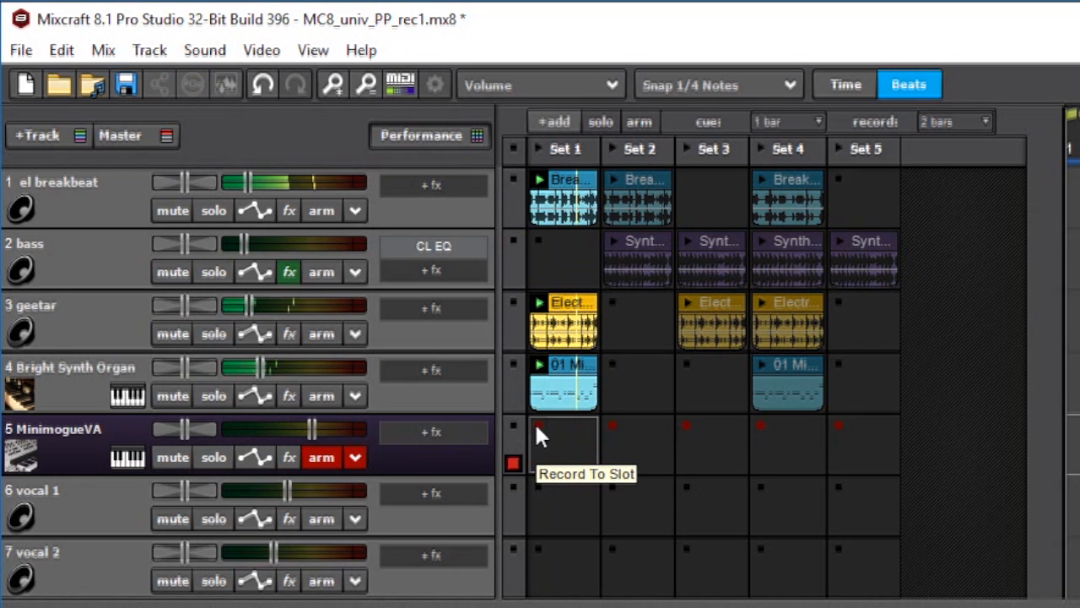
- Re-record the MinimogueVA Set 1 clip and view its notes and MIDI Editing options in the piano roll
{"action": "left_click", "coordinate": [536, 426]}
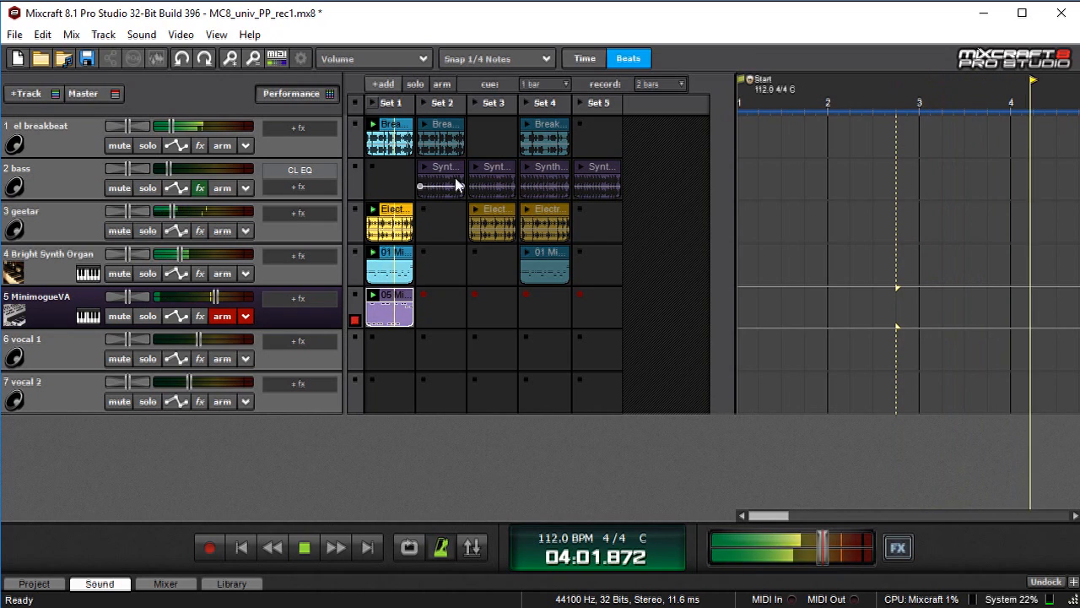
{"action": "double_click", "coordinate": [388, 315]}
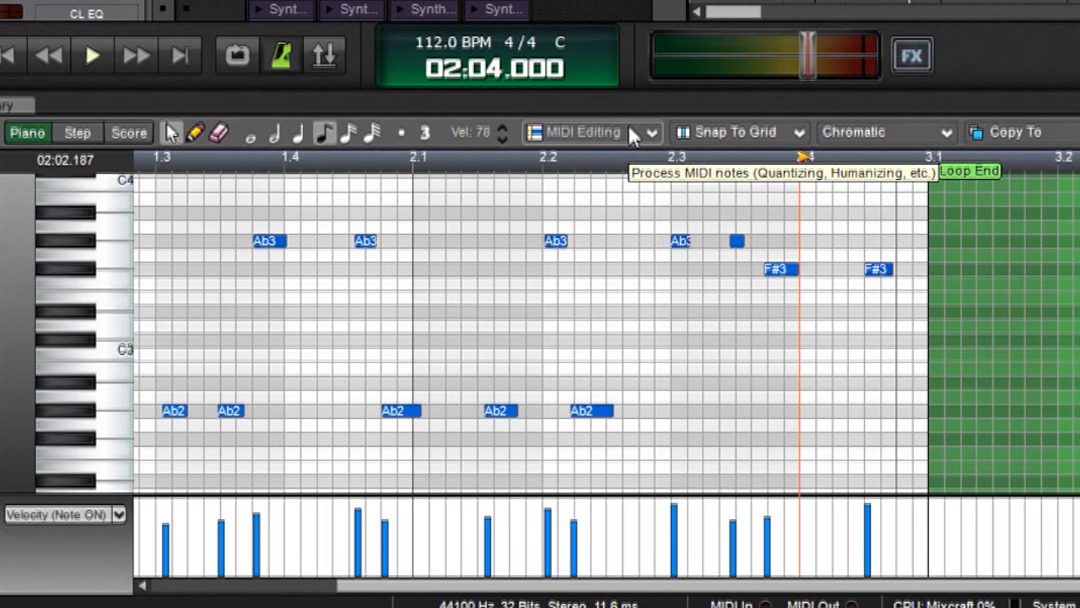
{"action": "left_click", "coordinate": [591, 131]}
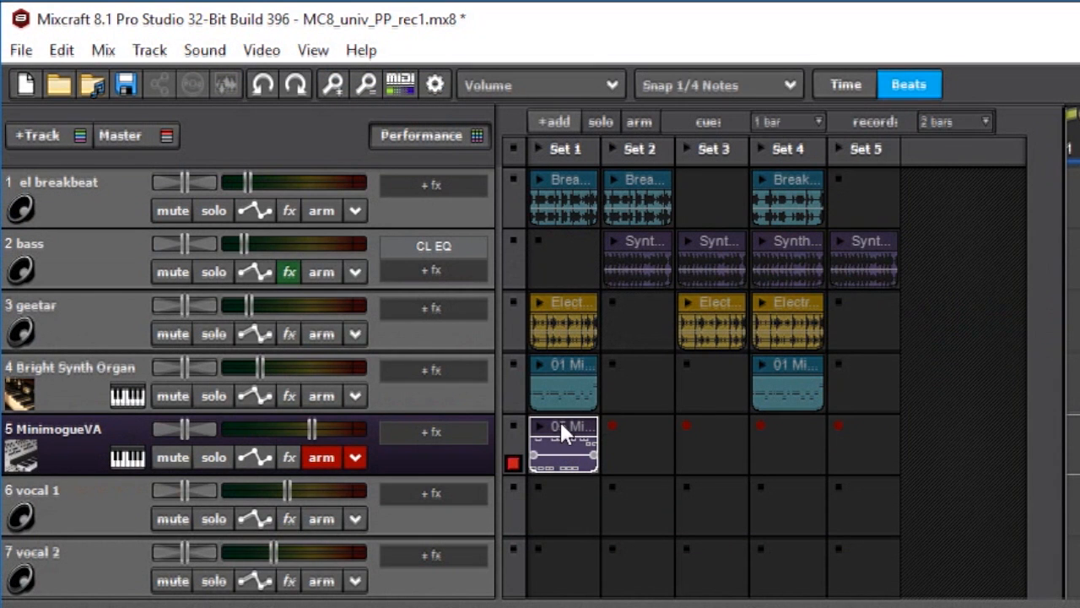
- Move the MinimogueVA clip to Set 5 and bring up the track's recording input options for quantization
{"action": "left_click_drag", "start_coordinate": [564, 443], "coordinate": [864, 442]}
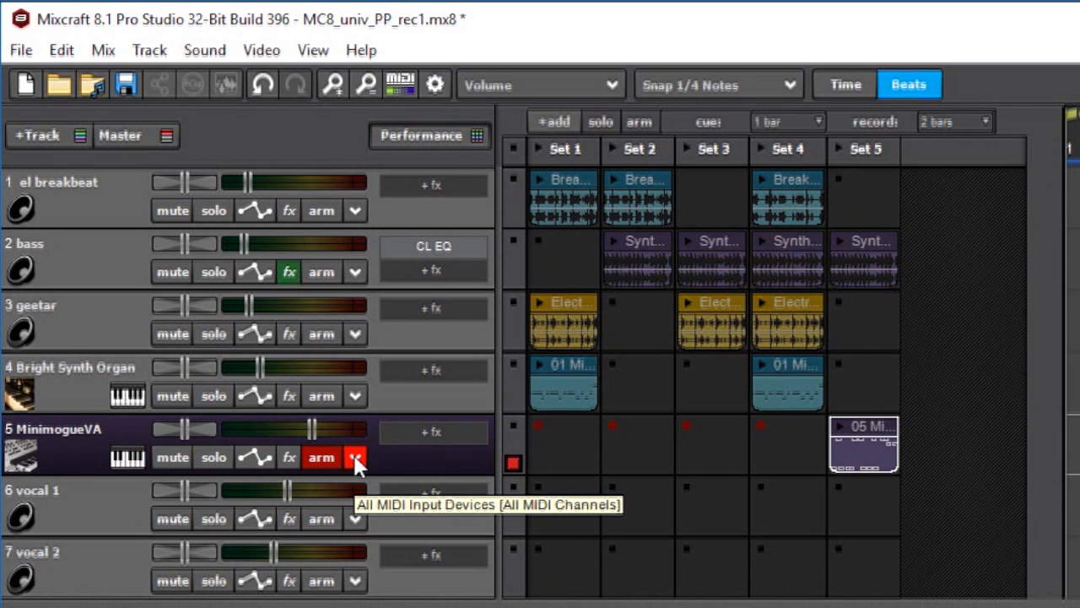
{"action": "left_click", "coordinate": [354, 456]}
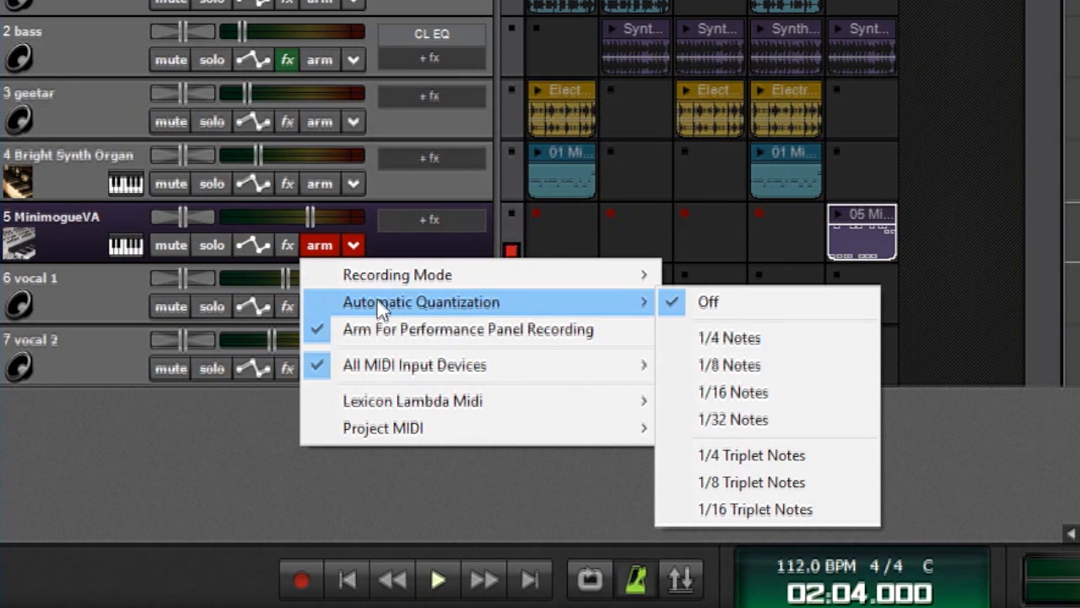
{"action": "mouse_move", "coordinate": [733, 419]}
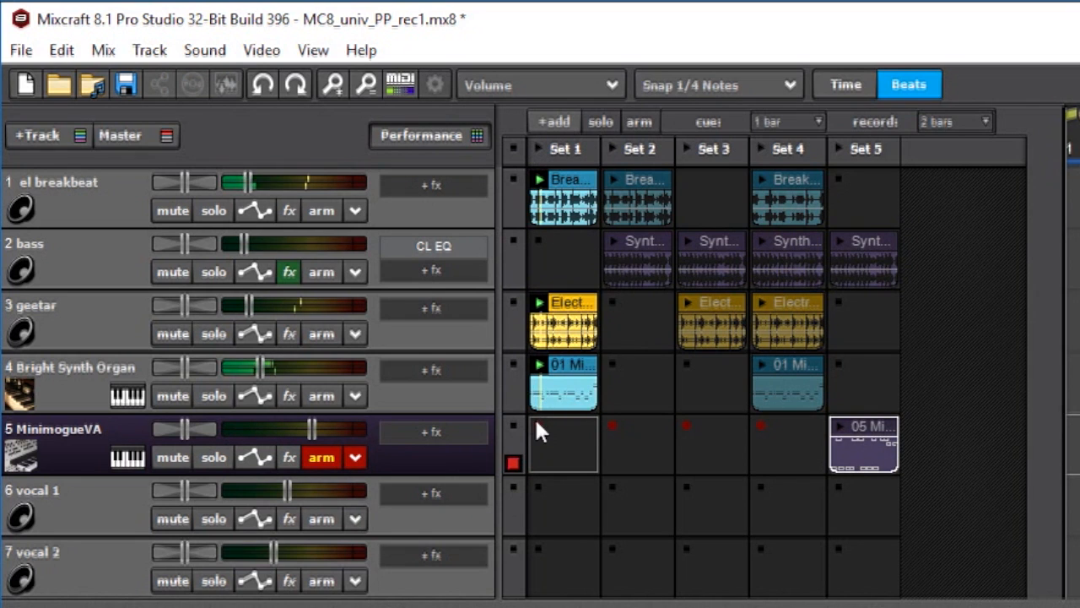
- Record a new auto-quantized MinimogueVA MIDI clip into the Set 1 slot
{"action": "left_click", "coordinate": [563, 443]}
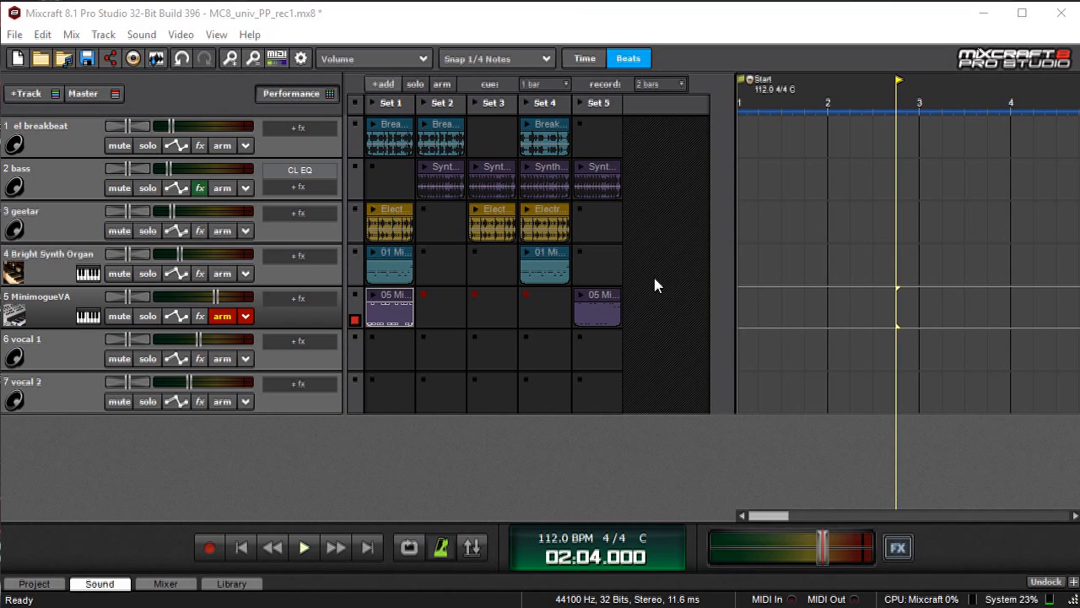
{"action": "mouse_move", "coordinate": [616, 257]}
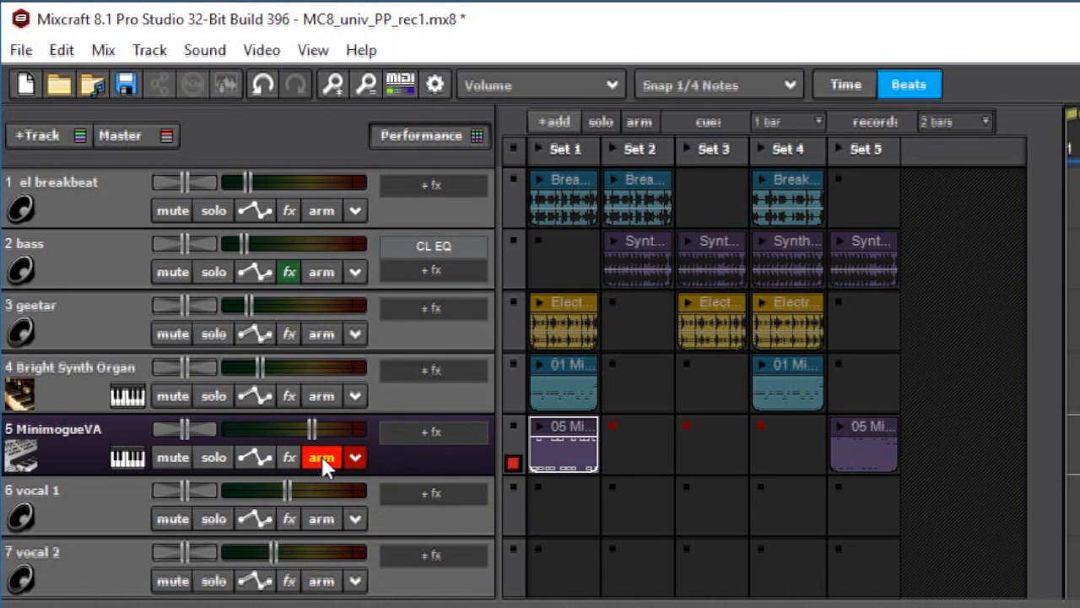
- Disarm MinimogueVA and arm vocal 1 with FireStudio Mic 1 Left Channel (Input 1)
{"action": "left_click", "coordinate": [321, 456]}
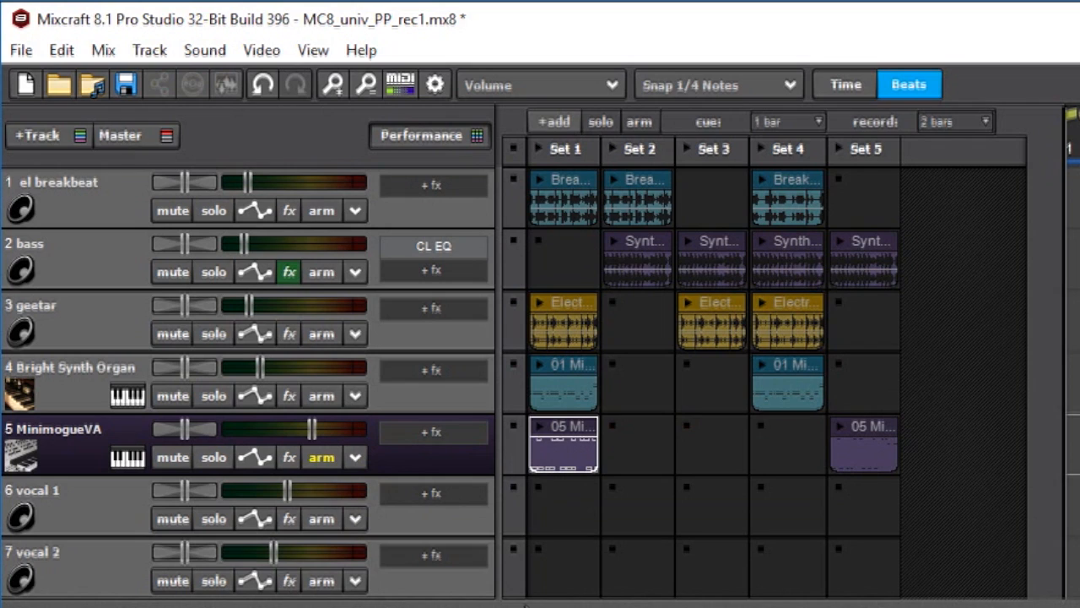
{"action": "left_click", "coordinate": [50, 490]}
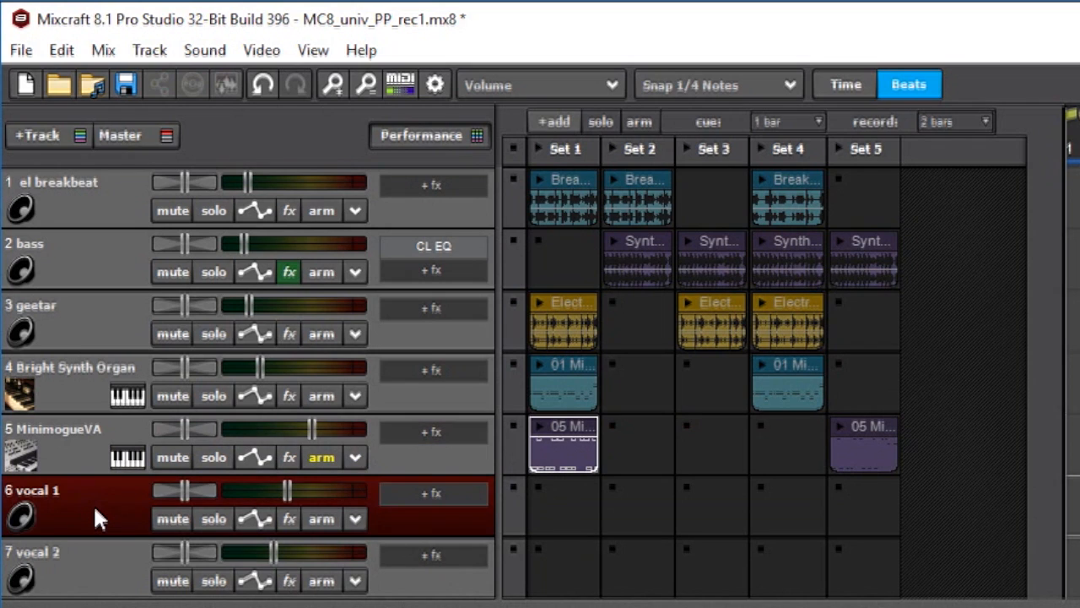
{"action": "mouse_move", "coordinate": [108, 518]}
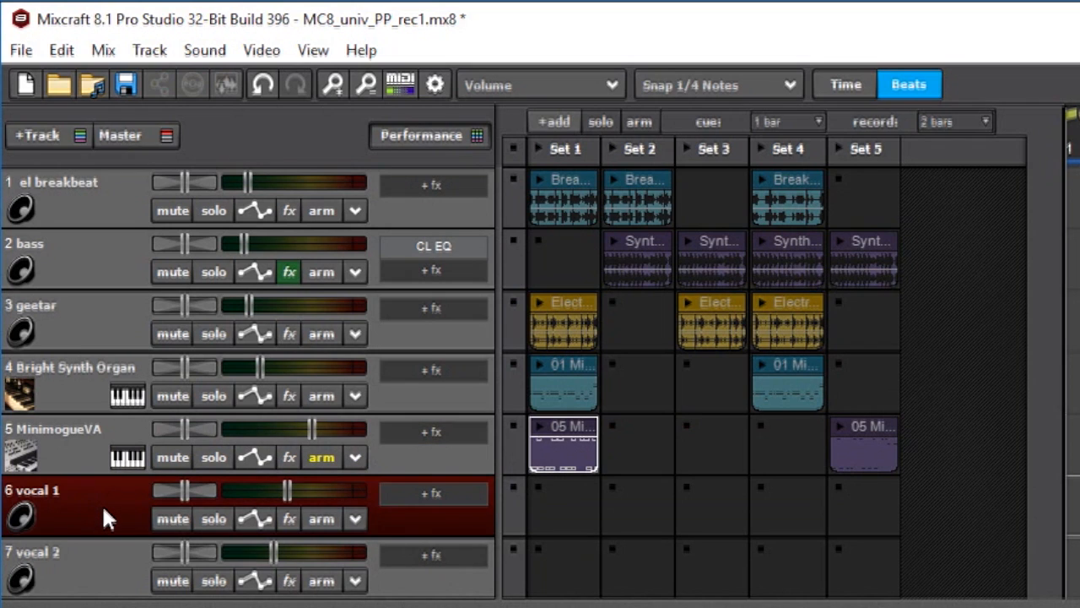
{"action": "mouse_move", "coordinate": [397, 530]}
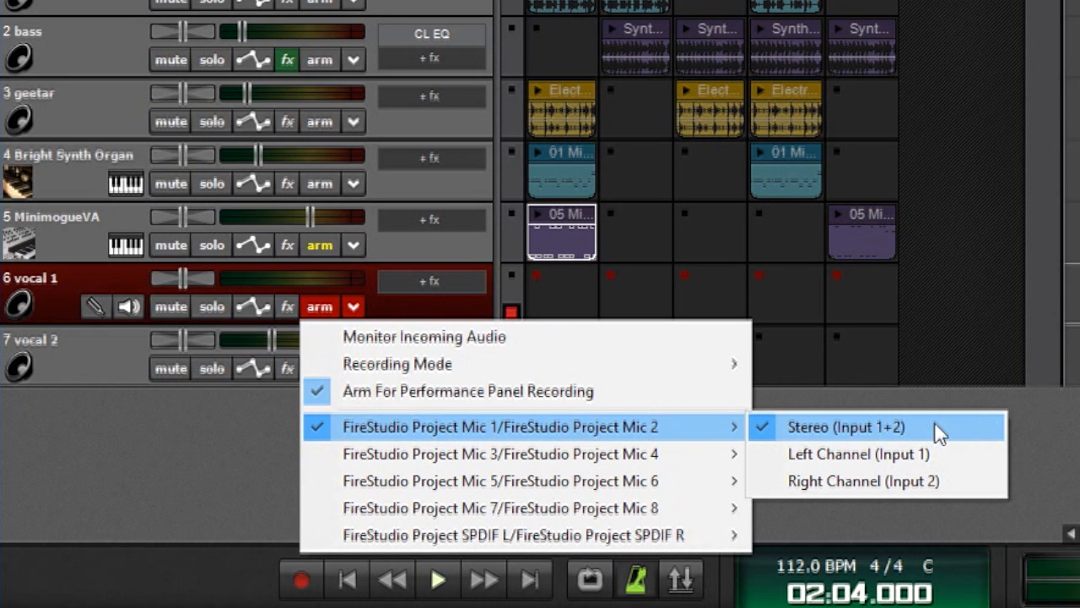
{"action": "mouse_move", "coordinate": [859, 454]}
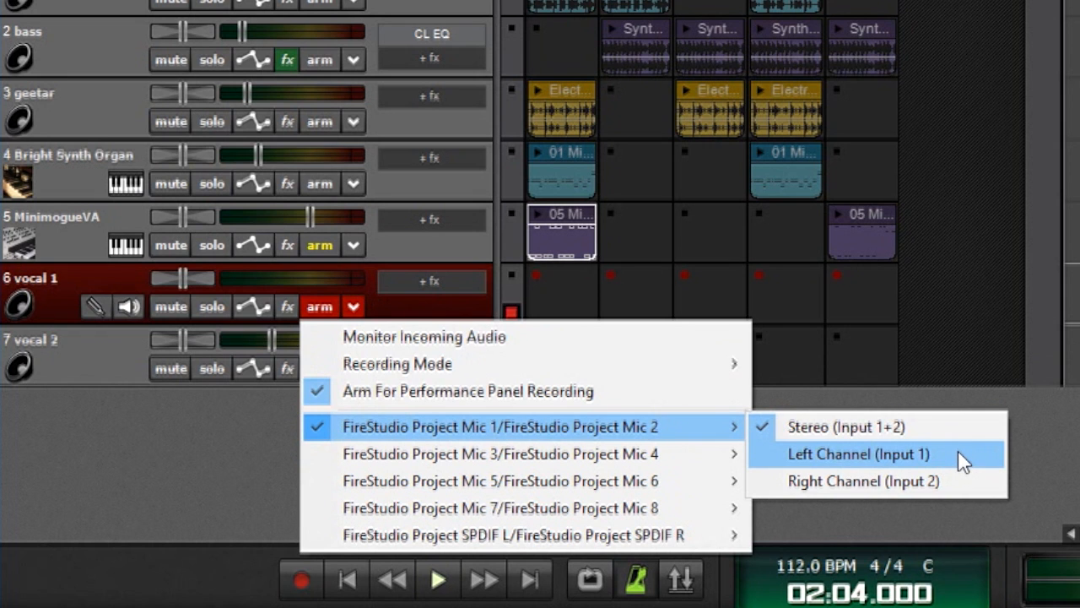
{"action": "left_click", "coordinate": [857, 454]}
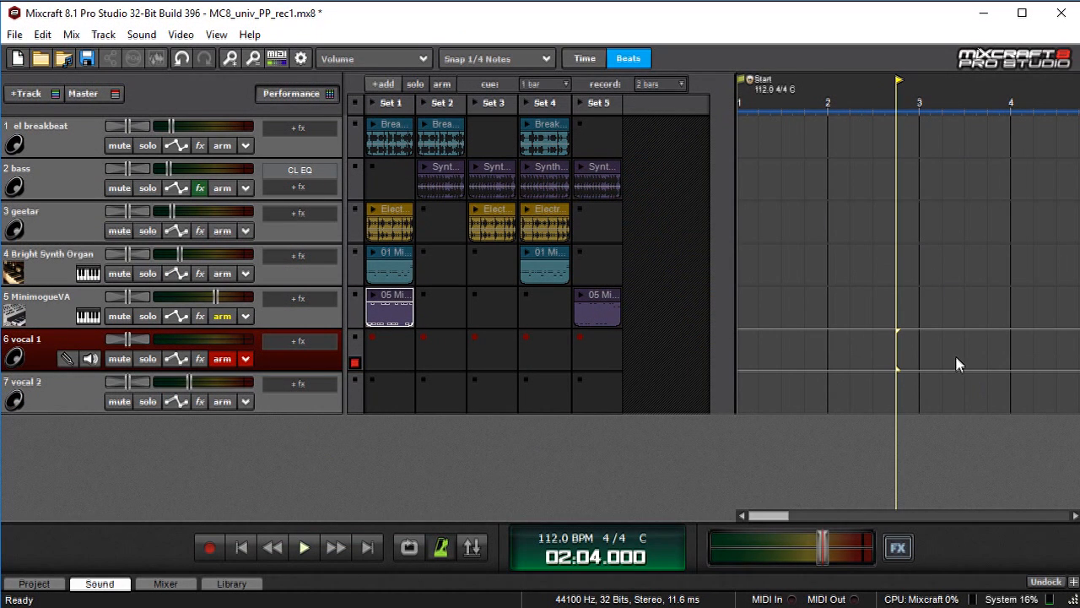
{"action": "mouse_move", "coordinate": [987, 353]}
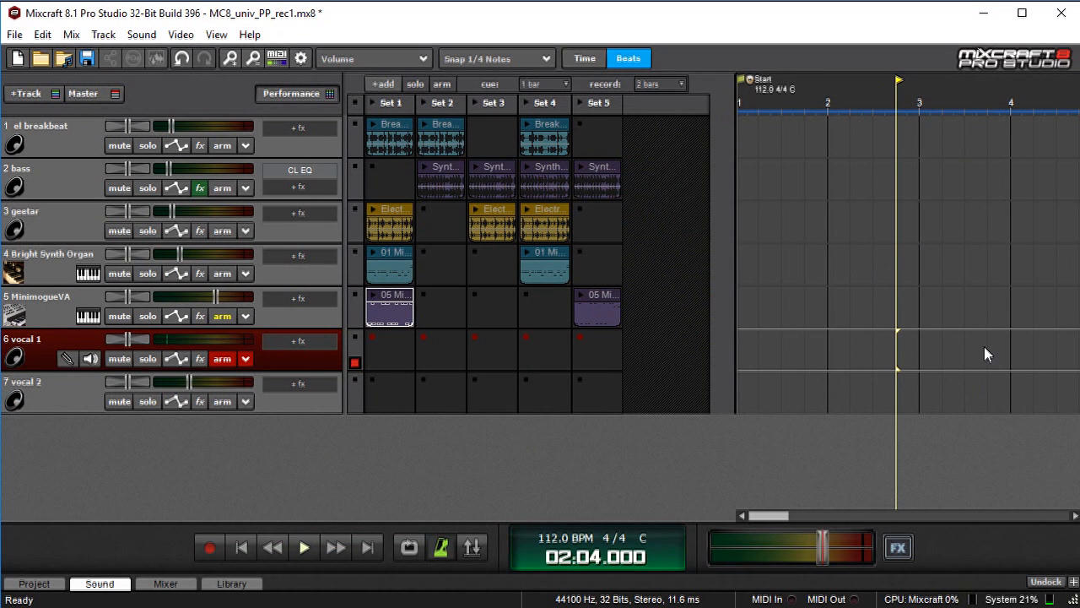
{"action": "mouse_move", "coordinate": [354, 362]}
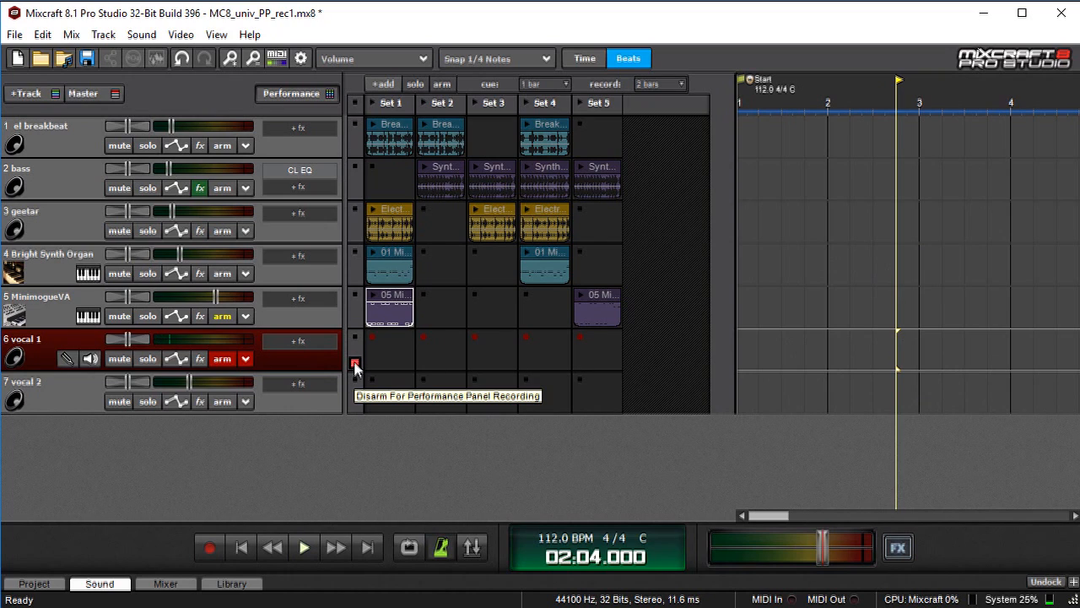
{"action": "left_click", "coordinate": [354, 361]}
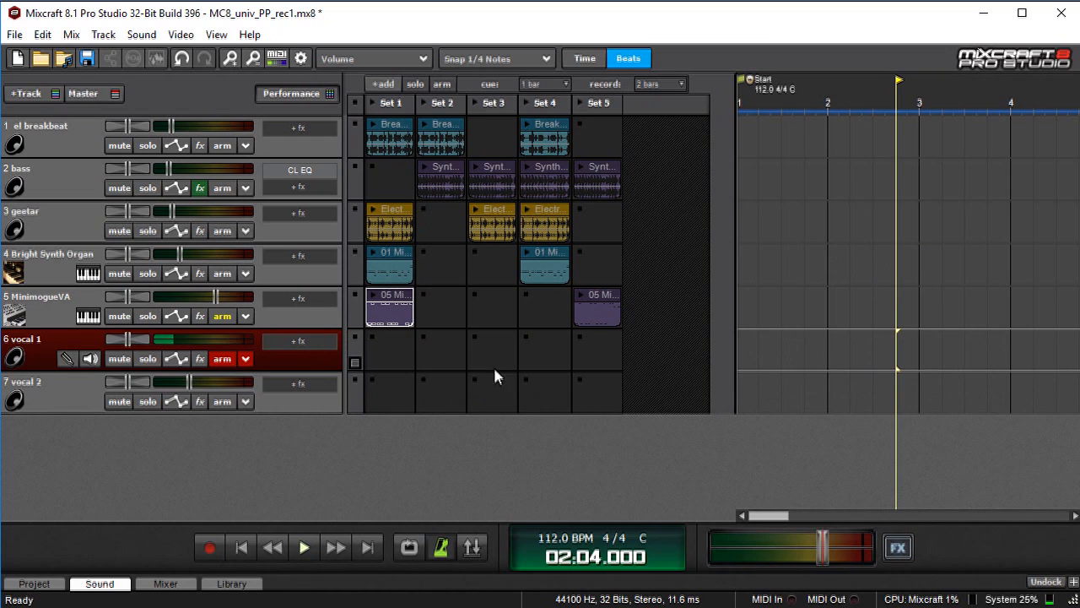
{"action": "left_click", "coordinate": [355, 363]}
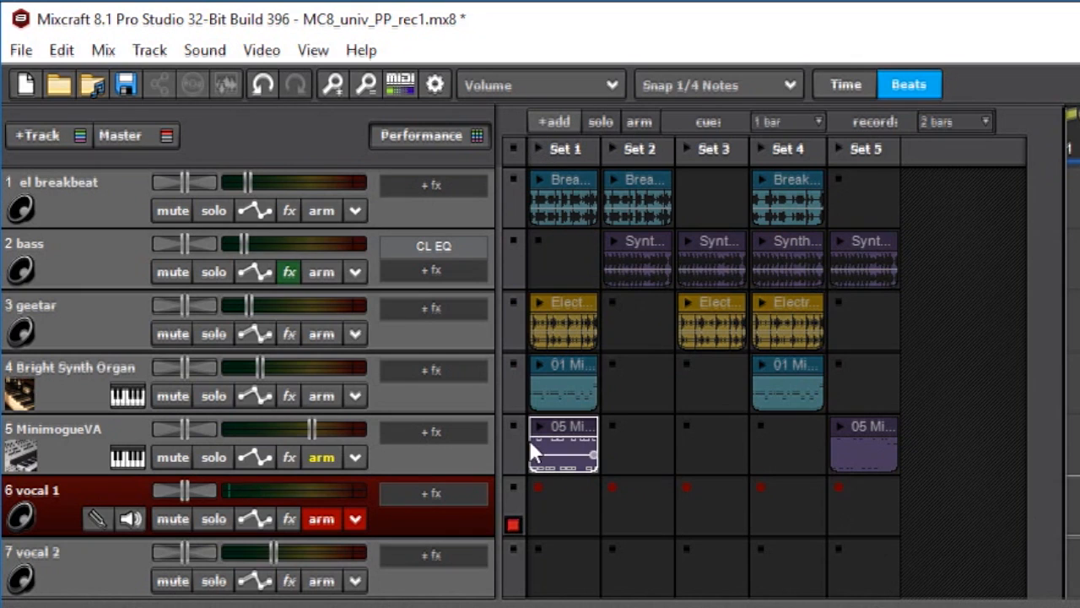
{"action": "mouse_move", "coordinate": [553, 506]}
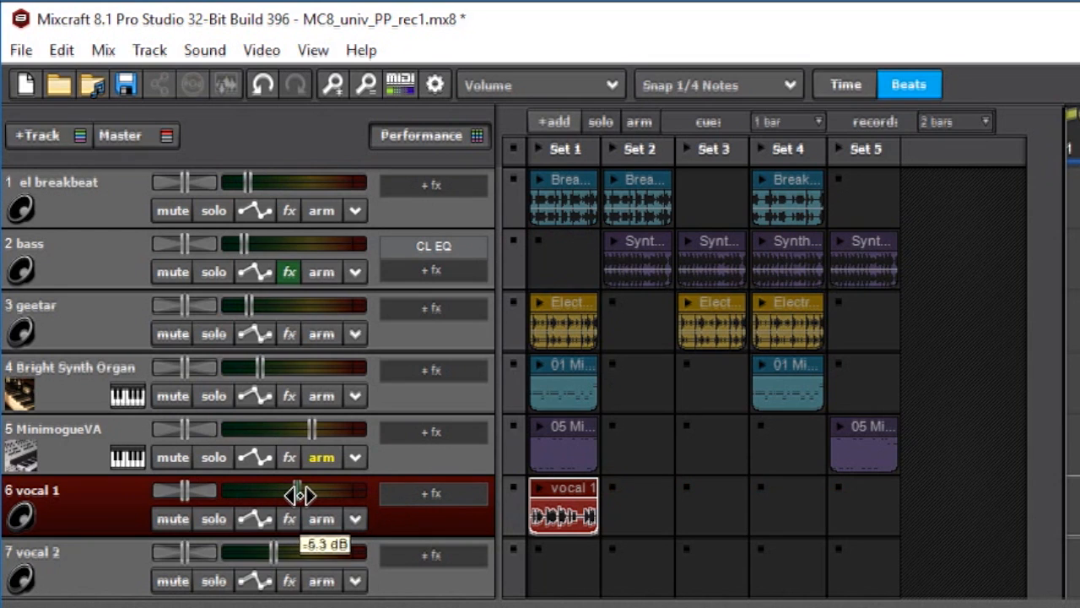
- Adjust vocal 1's volume fader level
{"action": "left_click_drag", "start_coordinate": [300, 490], "coordinate": [318, 490]}
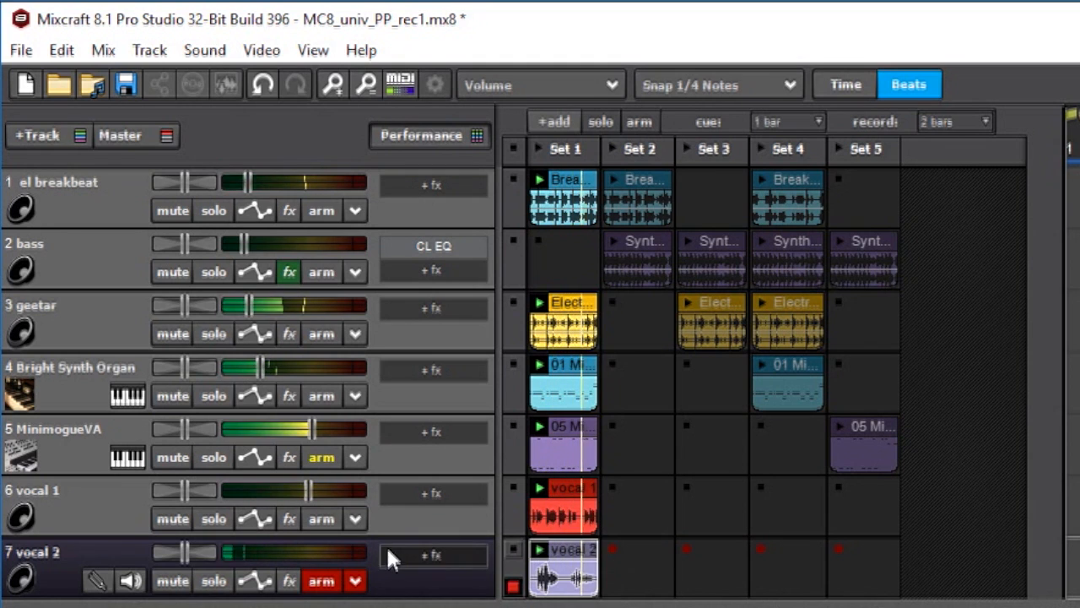
- Disarm vocal 2 and adjust its volume fader after its Set 1 clip is recorded
{"action": "left_click", "coordinate": [320, 580]}
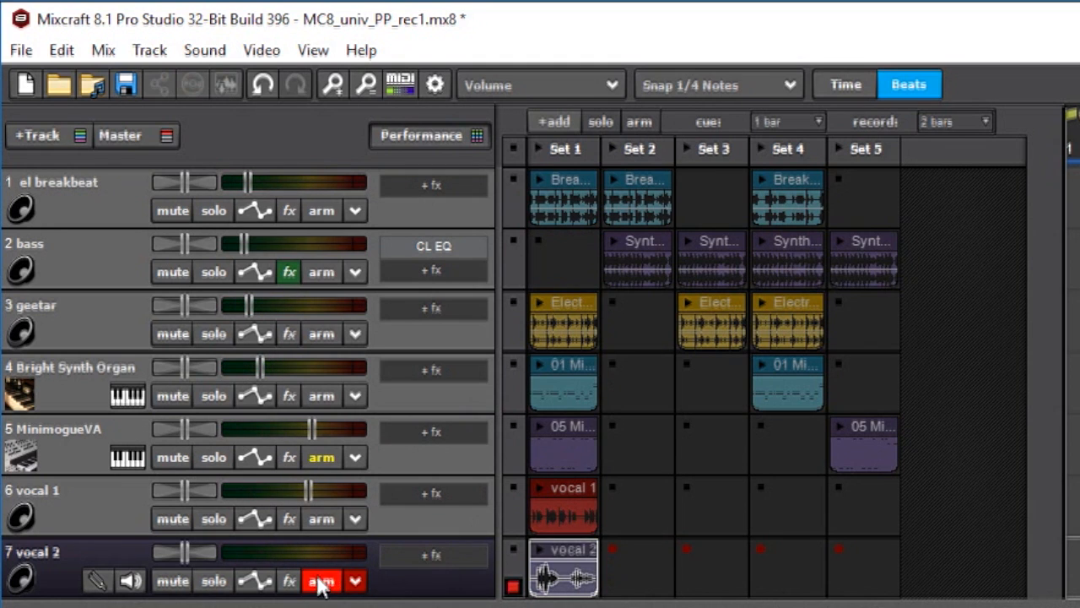
{"action": "left_click", "coordinate": [321, 581]}
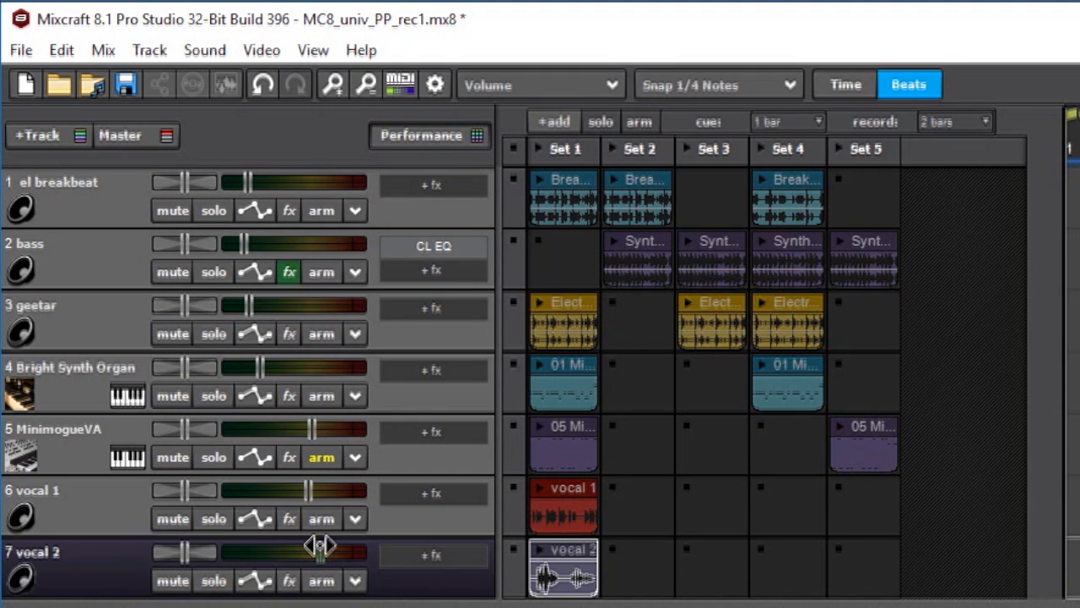
{"action": "mouse_move", "coordinate": [513, 150]}
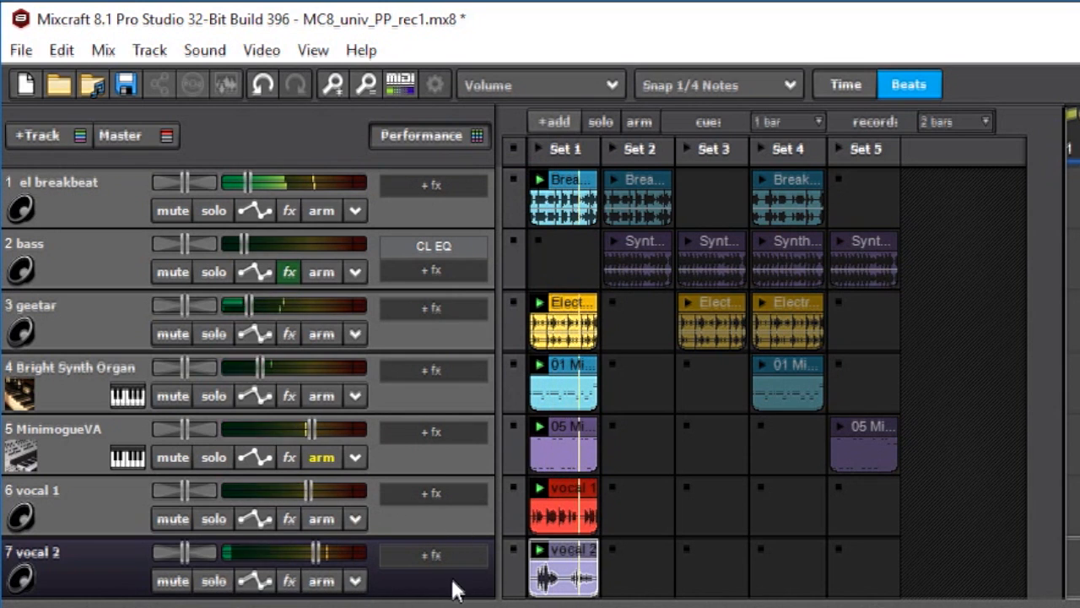
- Solo vocal 2 and add the CL Delay effect through its +fx slot
{"action": "double_click", "coordinate": [34, 552]}
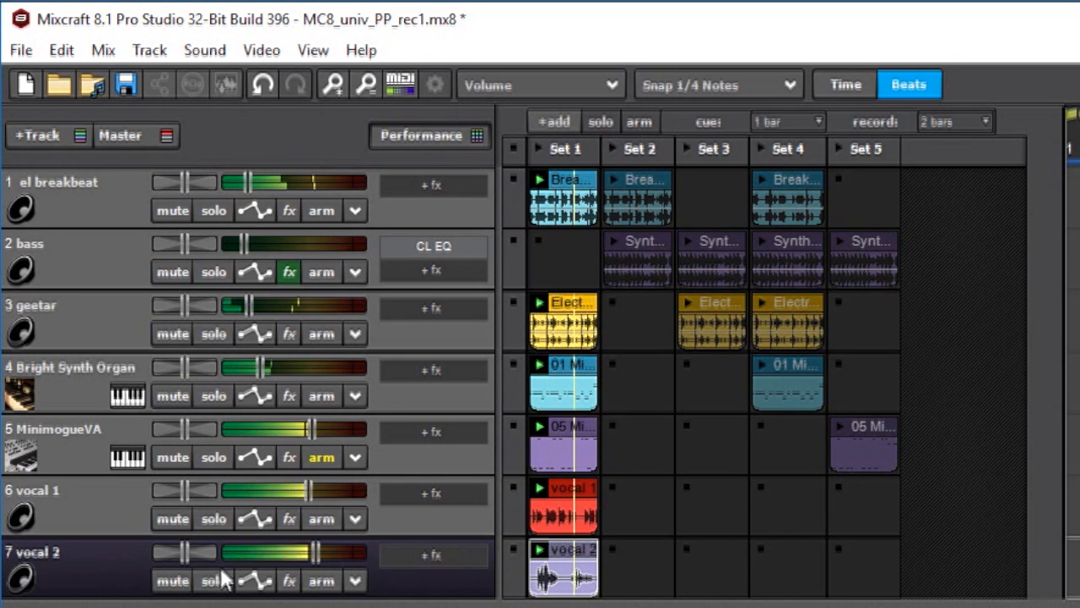
{"action": "left_click", "coordinate": [213, 580]}
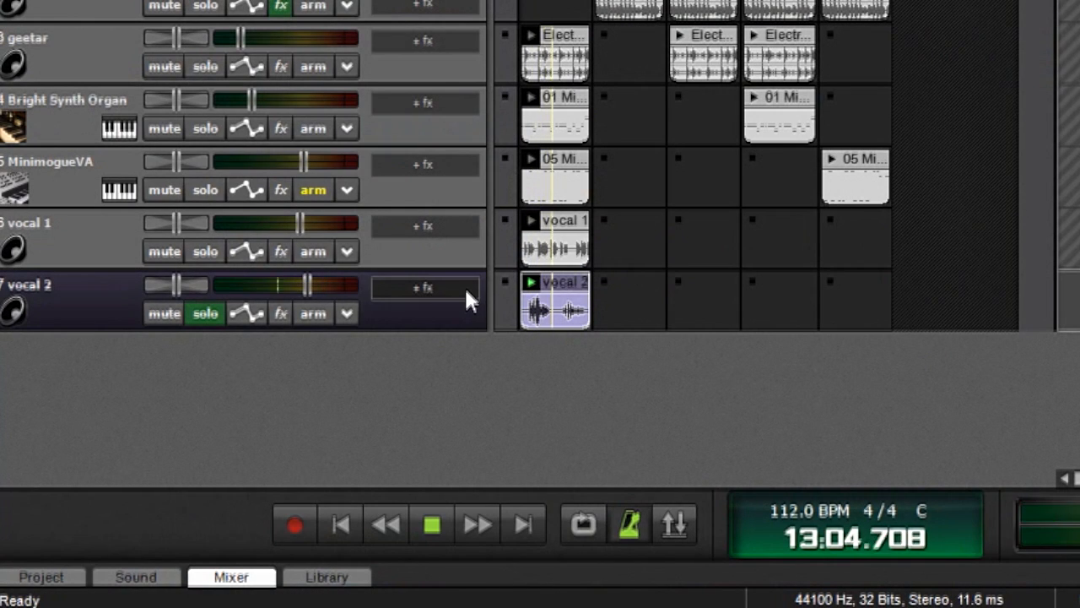
{"action": "left_click", "coordinate": [425, 287]}
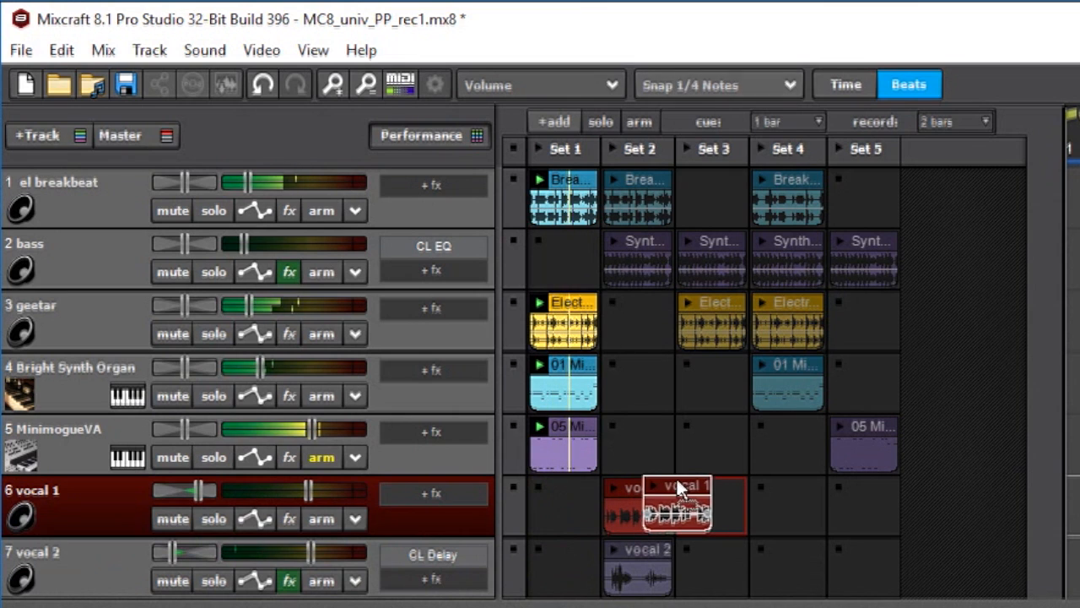
- Copy the vocal 1 clip into Set 3 and confirm the metronome settings
{"action": "left_click_drag", "start_coordinate": [676, 504], "coordinate": [712, 505]}
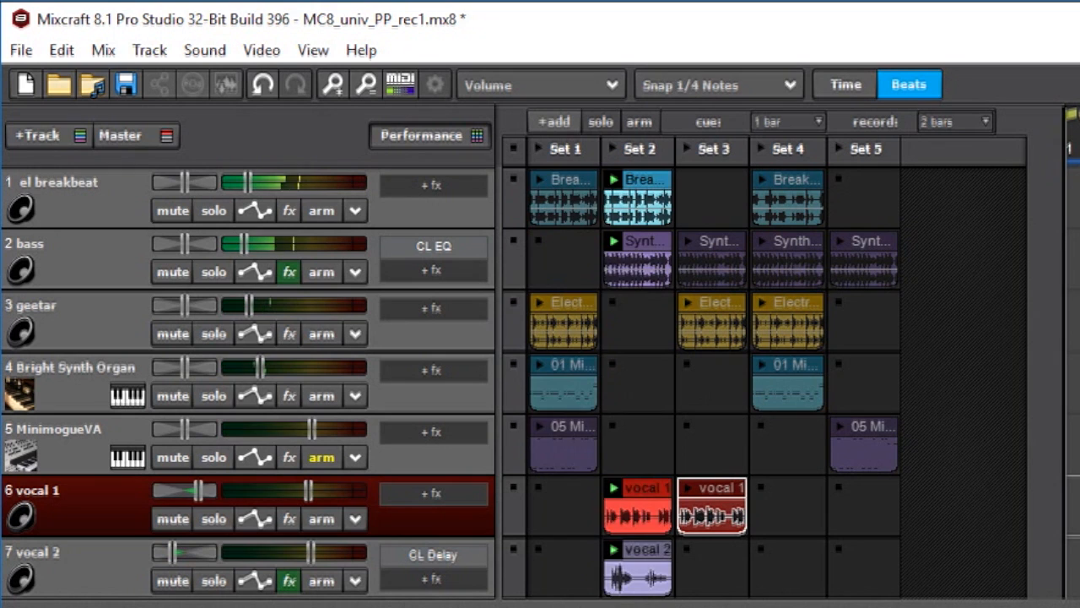
{"action": "left_click", "coordinate": [193, 85]}
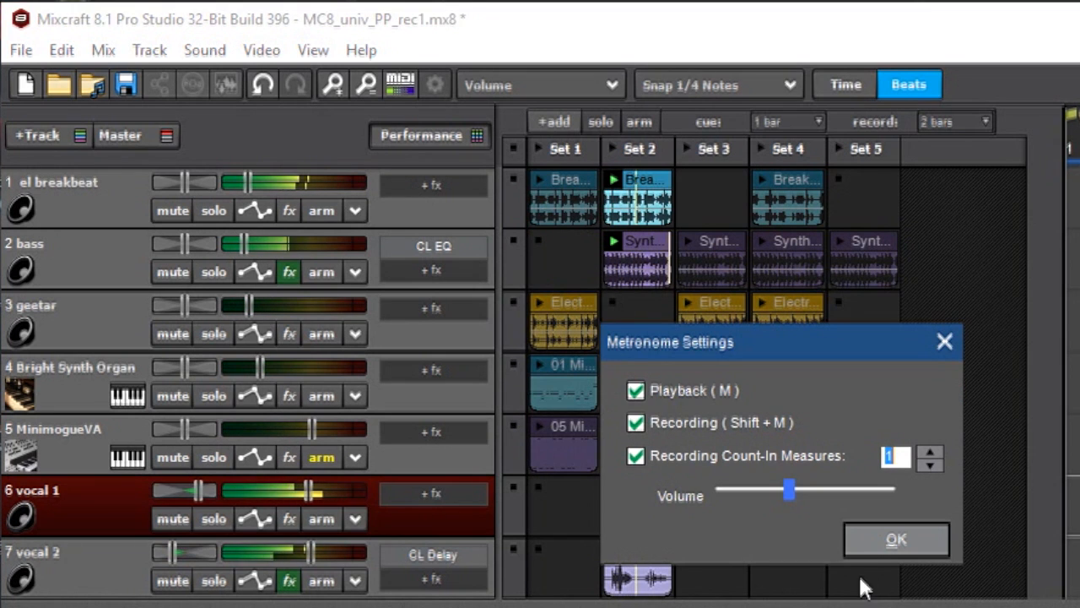
{"action": "left_click", "coordinate": [896, 540]}
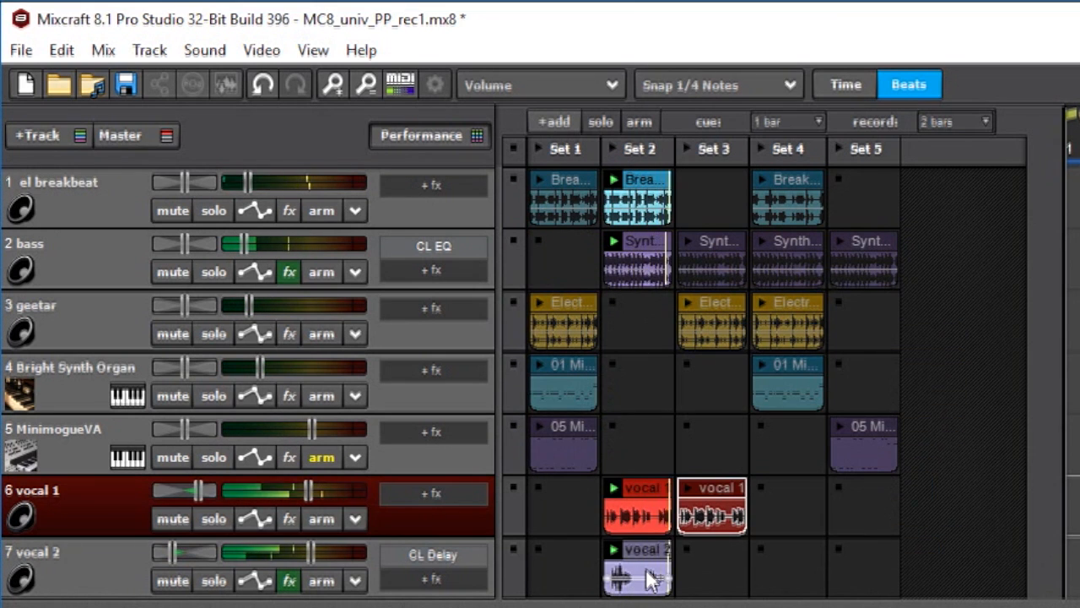